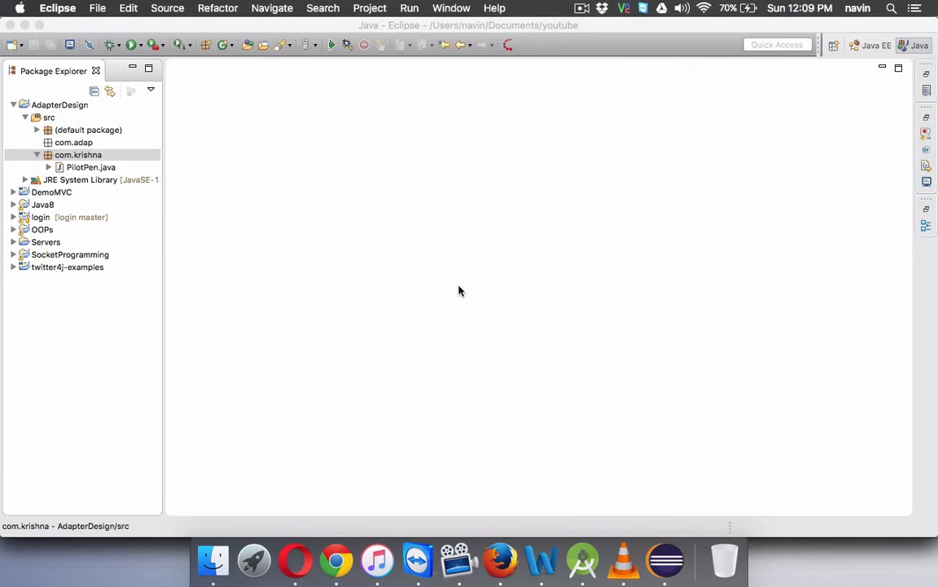
pyautogui.moveTo(261, 196)
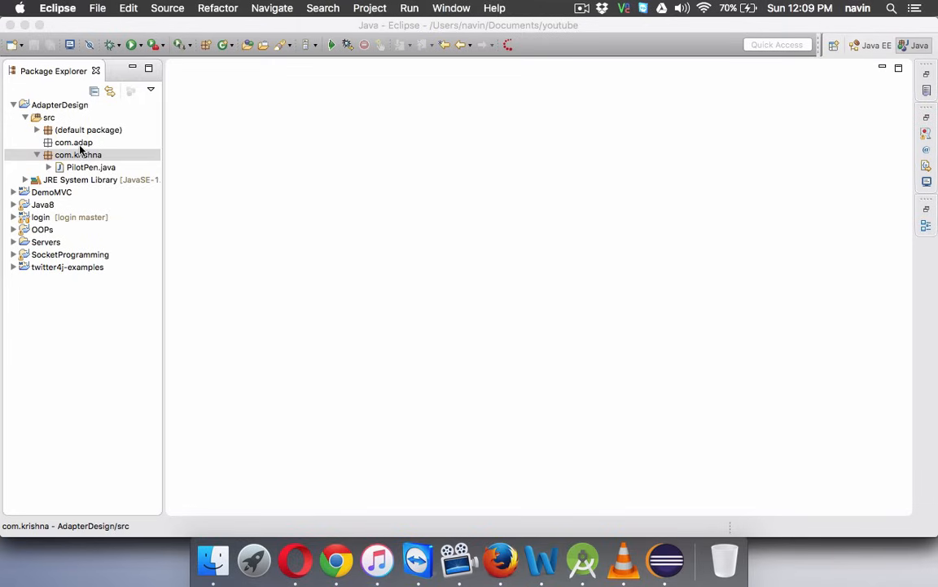
# - Create a School class with a main method stub in com.adap and open School.java
pyautogui.click(73, 141)
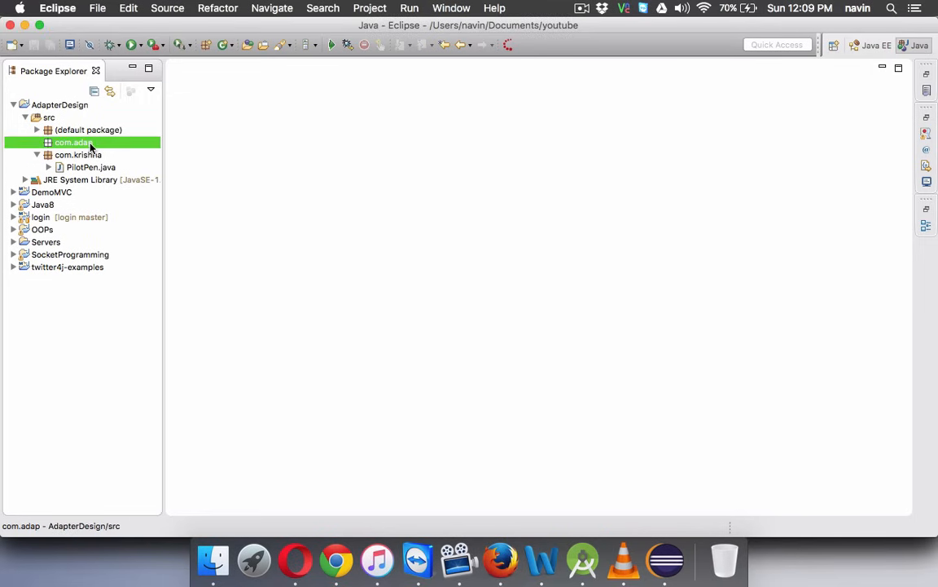
pyautogui.rightClick(74, 142)
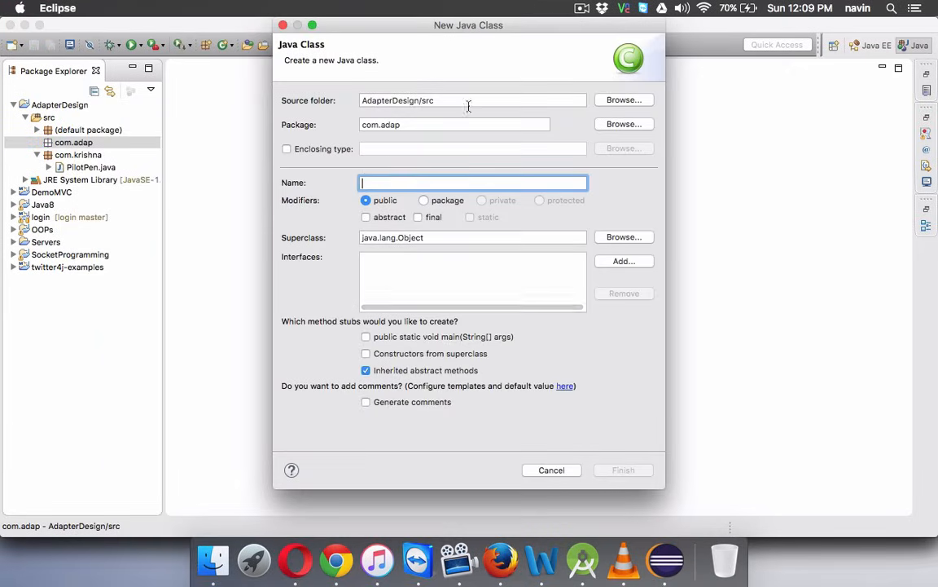
pyautogui.write('Scb')
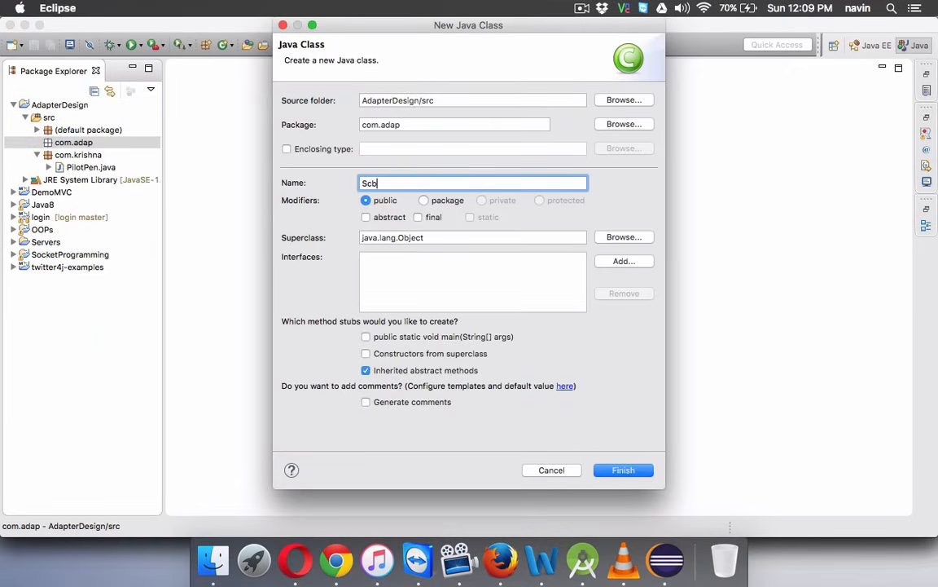
pyautogui.write('School')
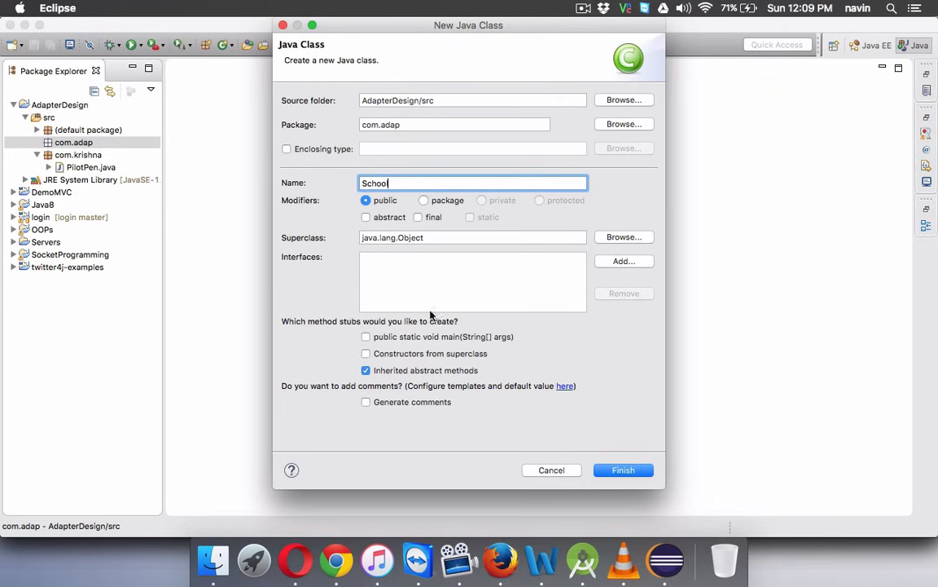
pyautogui.click(623, 469)
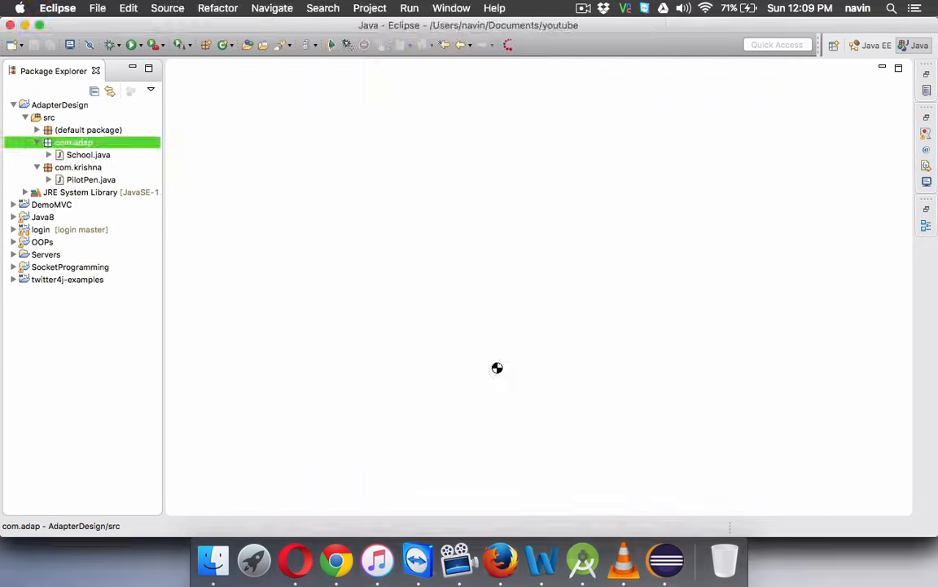
pyautogui.doubleClick(88, 154)
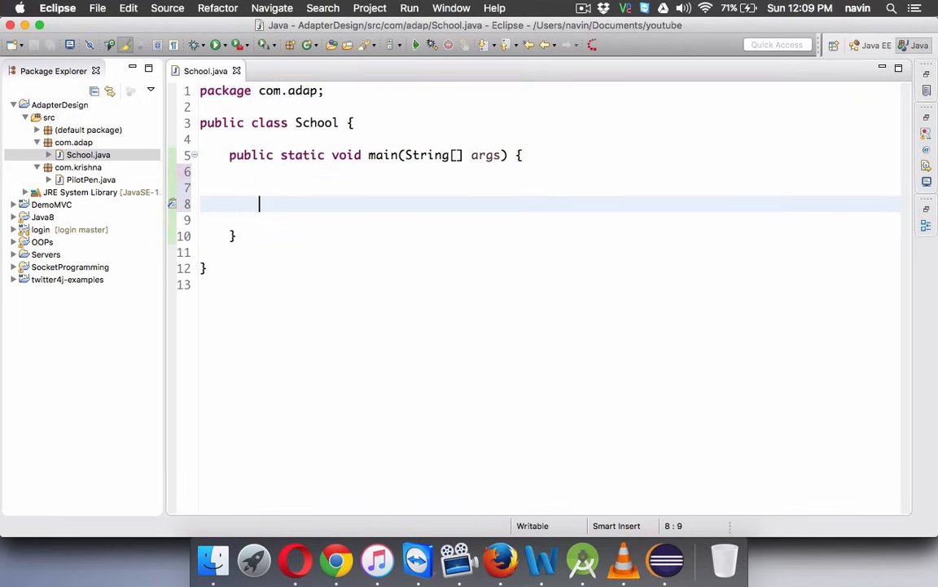
# - Create the AssignmentWork class in the com.adap package
pyautogui.rightClick(73, 142)
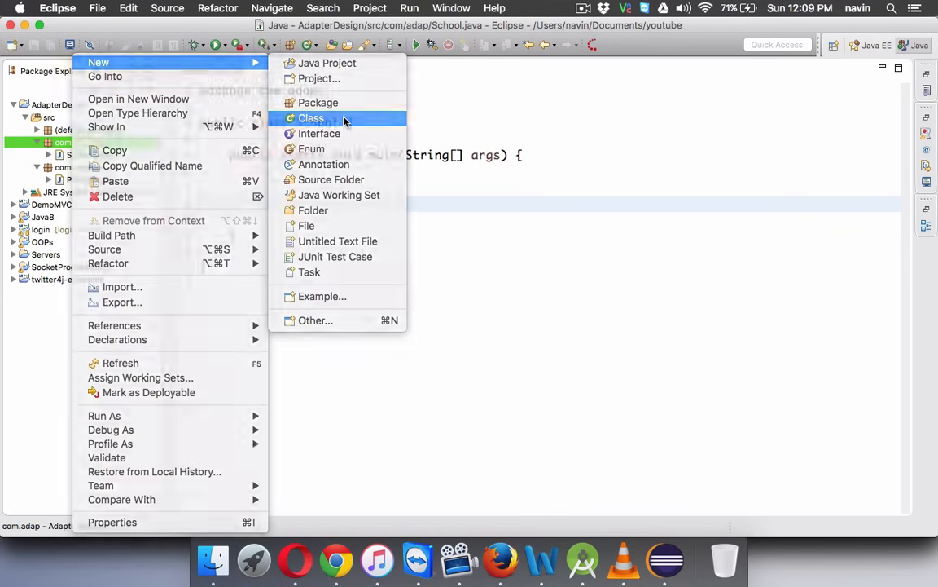
pyautogui.click(310, 117)
pyautogui.write('AssignmentWork')
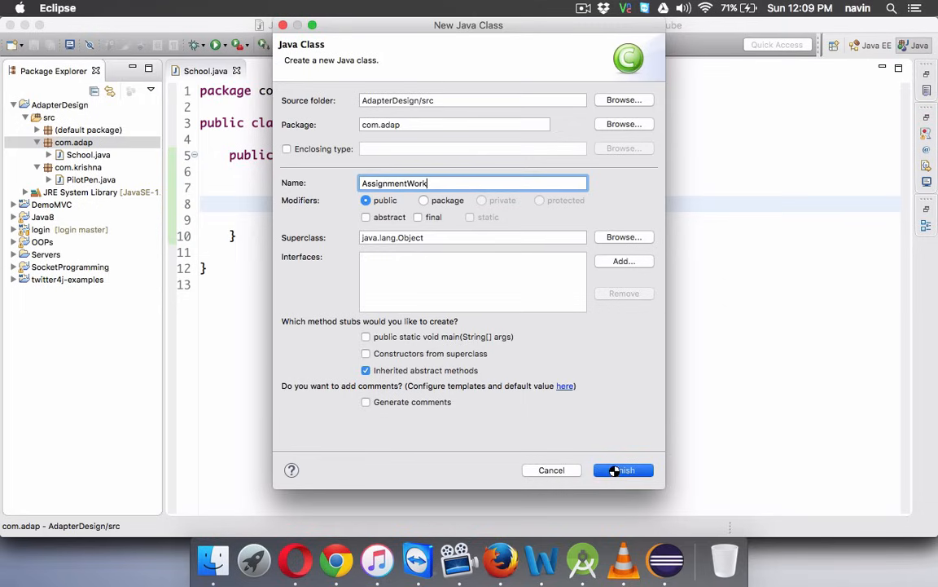
pyautogui.click(623, 470)
pyautogui.write('public void')
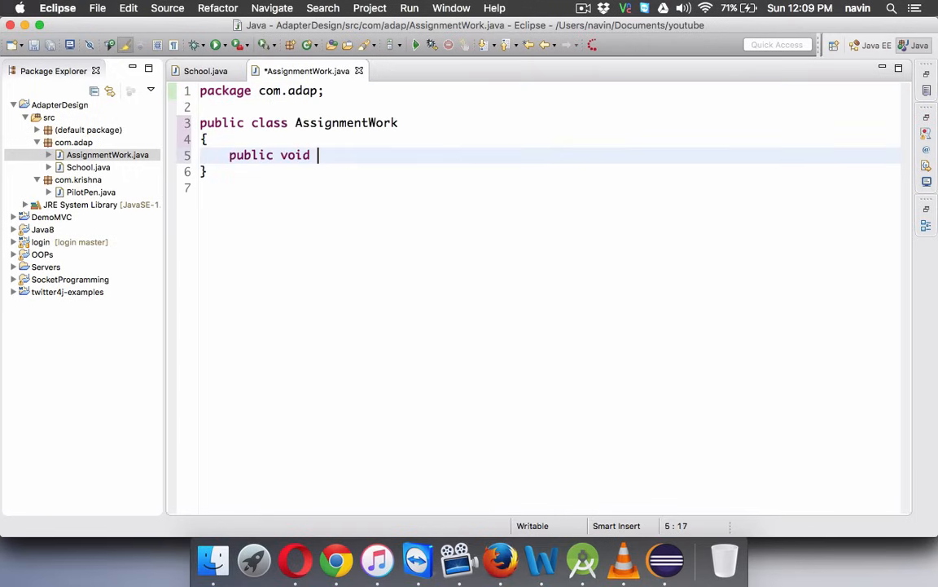
# - Add an empty writeAssignment(String str) method to AssignmentWork
pyautogui.write('write')
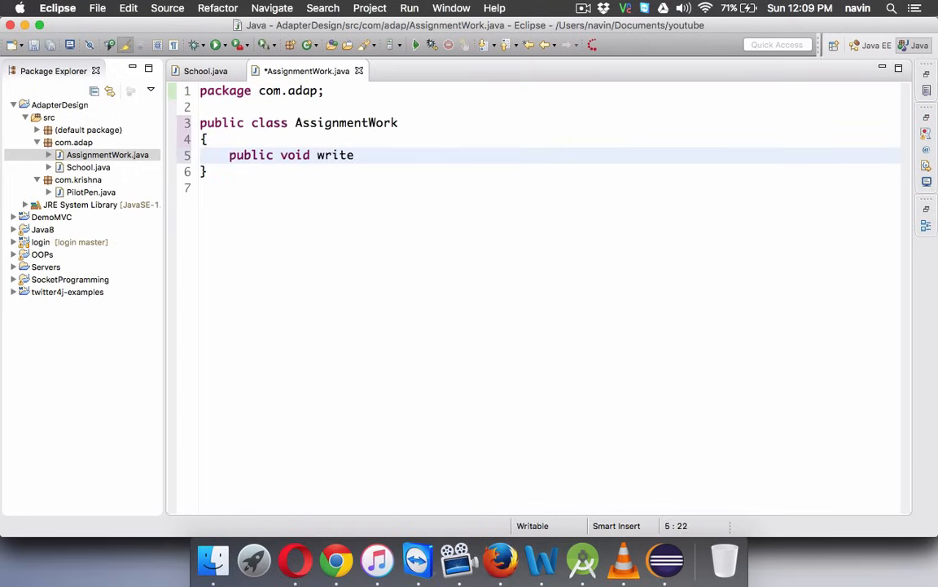
pyautogui.write('Assignment')
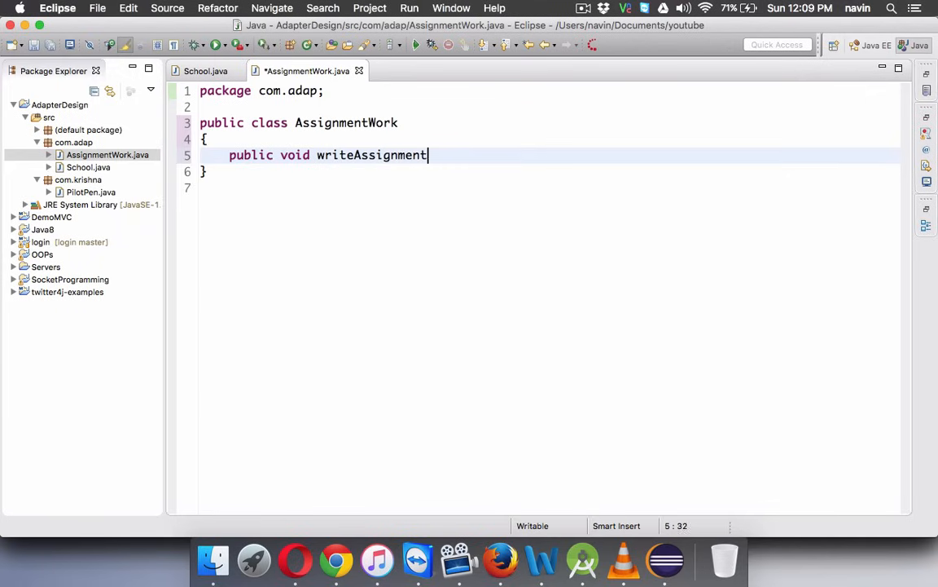
pyautogui.write('(S)')
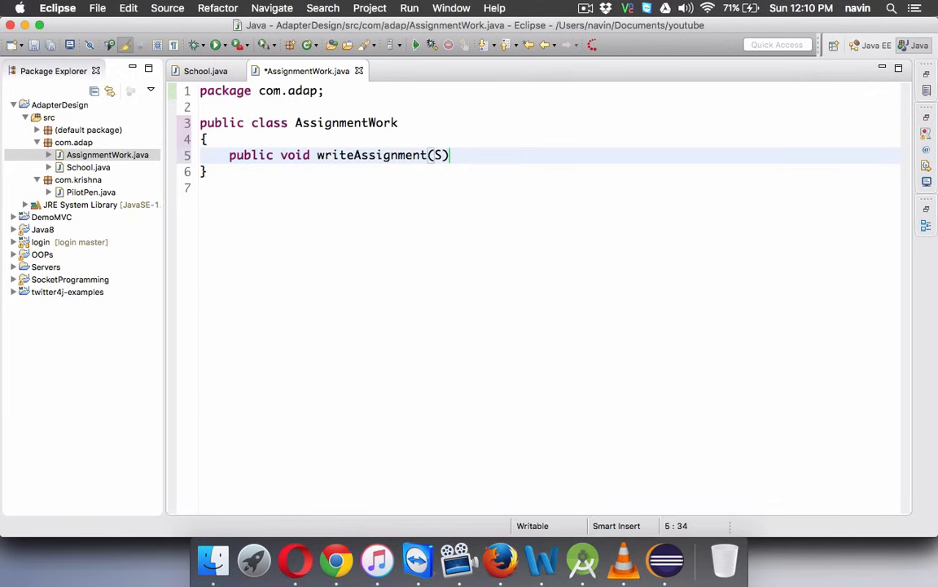
pyautogui.press('Backspace')
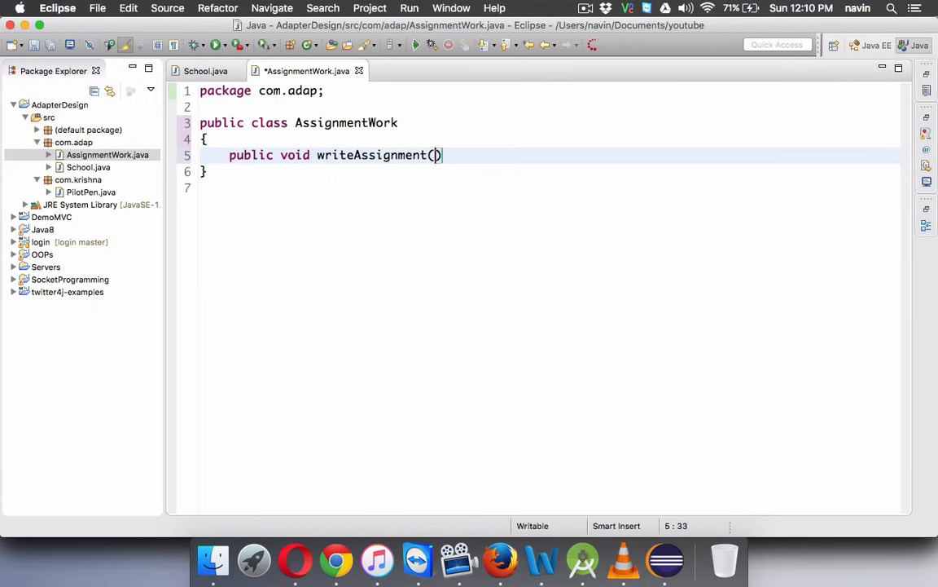
pyautogui.write('String str')
pyautogui.write('{')
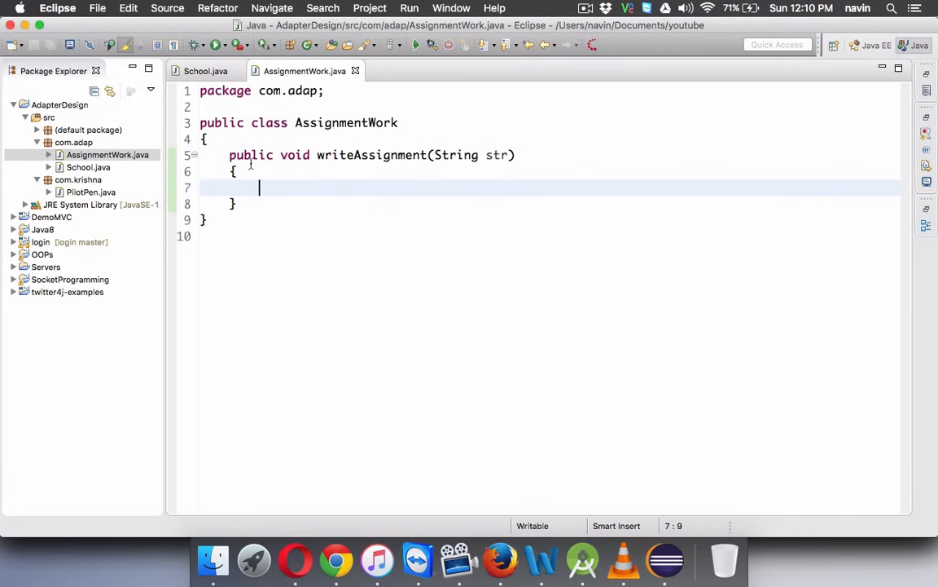
# - Create the Pen interface in com.adap declaring void write(String str)
pyautogui.rightClick(74, 142)
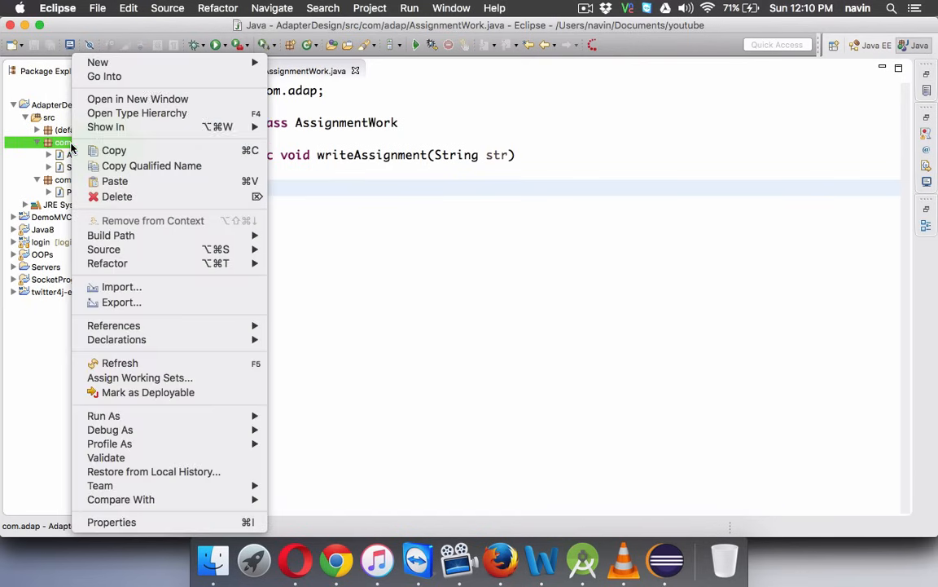
pyautogui.moveTo(97, 62)
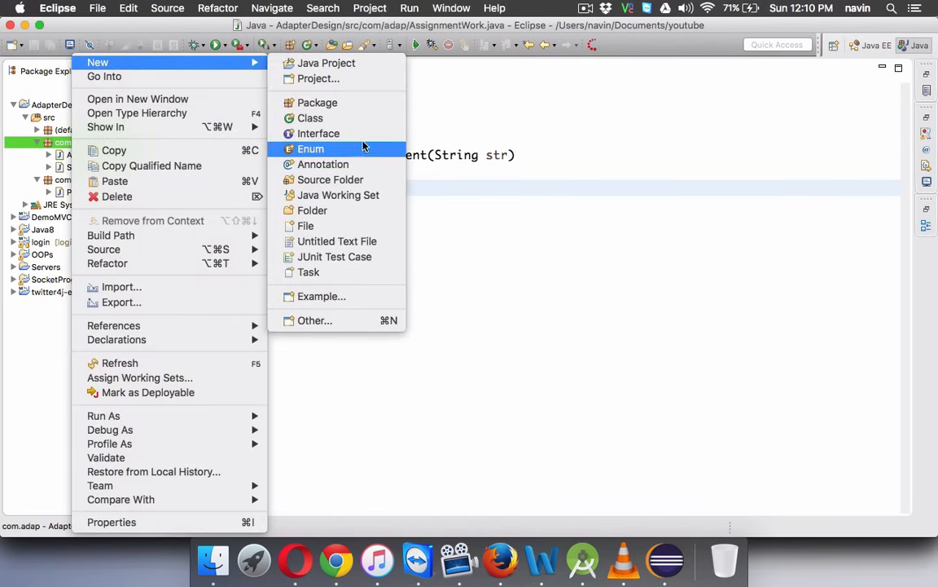
pyautogui.click(319, 132)
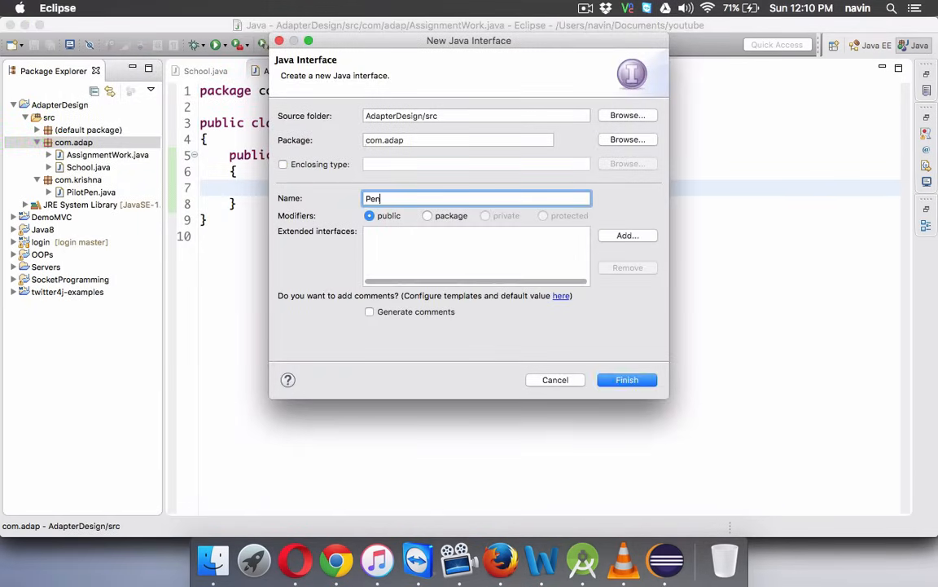
pyautogui.click(627, 380)
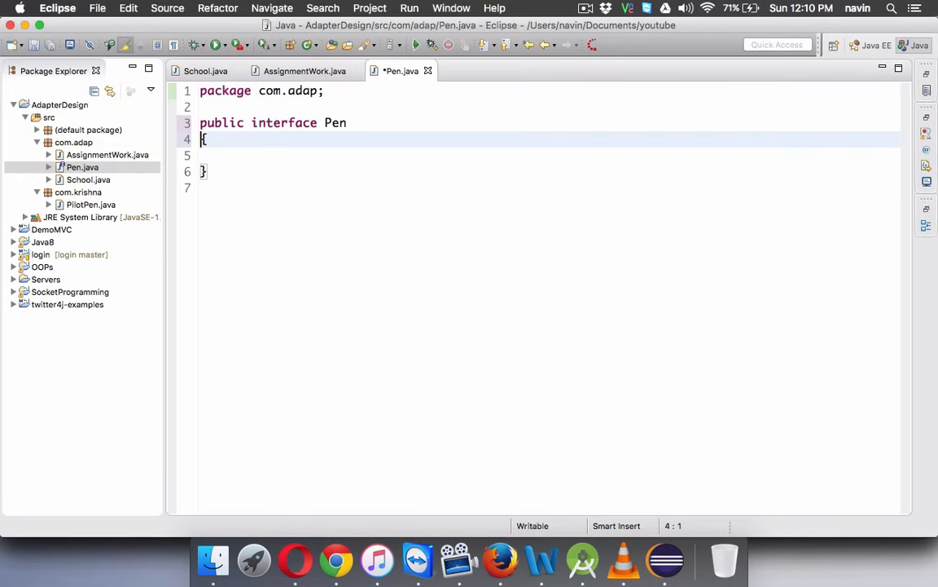
pyautogui.write('void w')
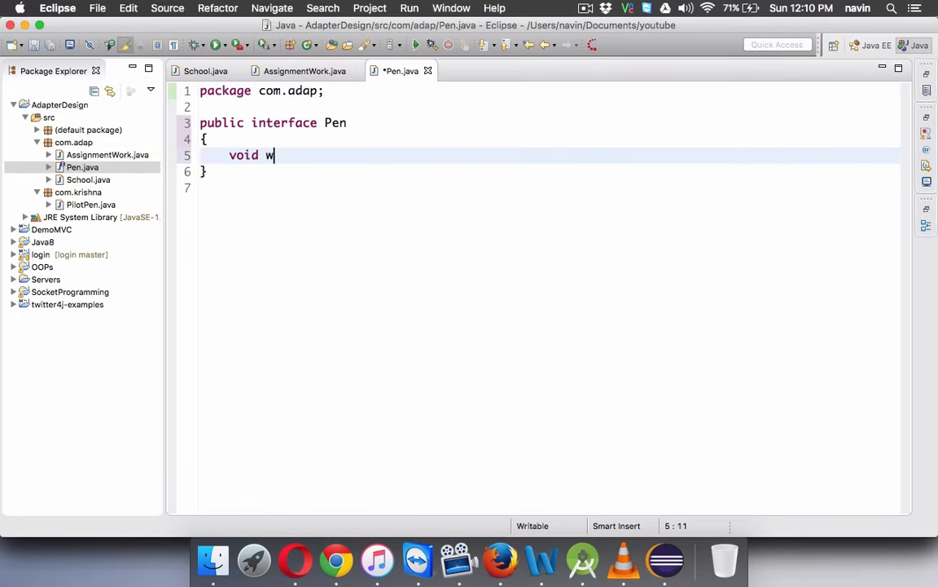
pyautogui.write('rite()')
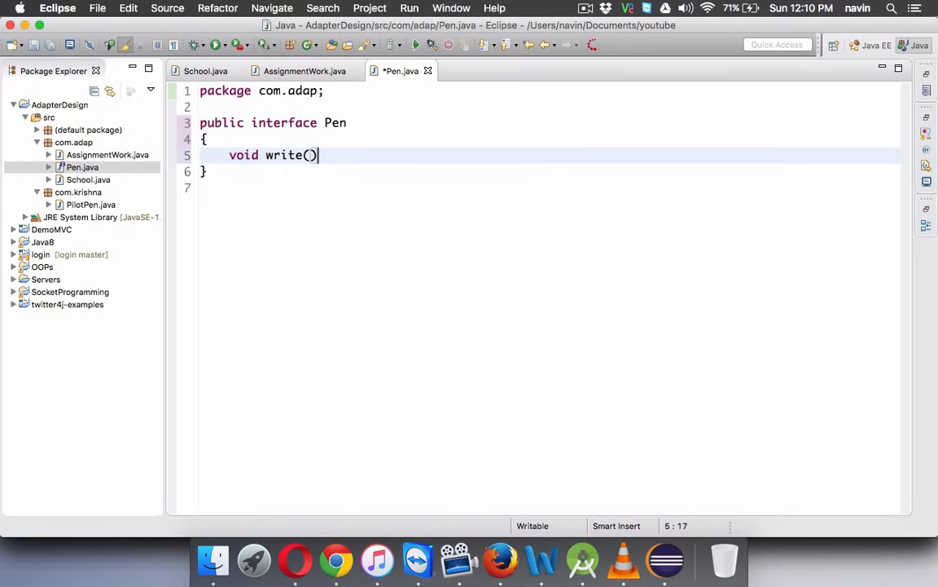
pyautogui.write('String str')
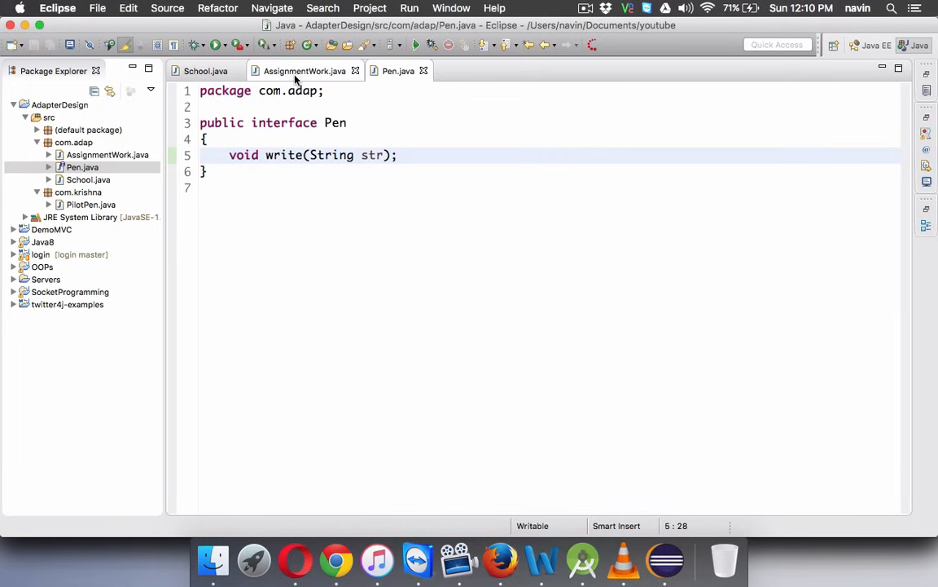
# - Add a private Pen p field to AssignmentWork
pyautogui.click(304, 71)
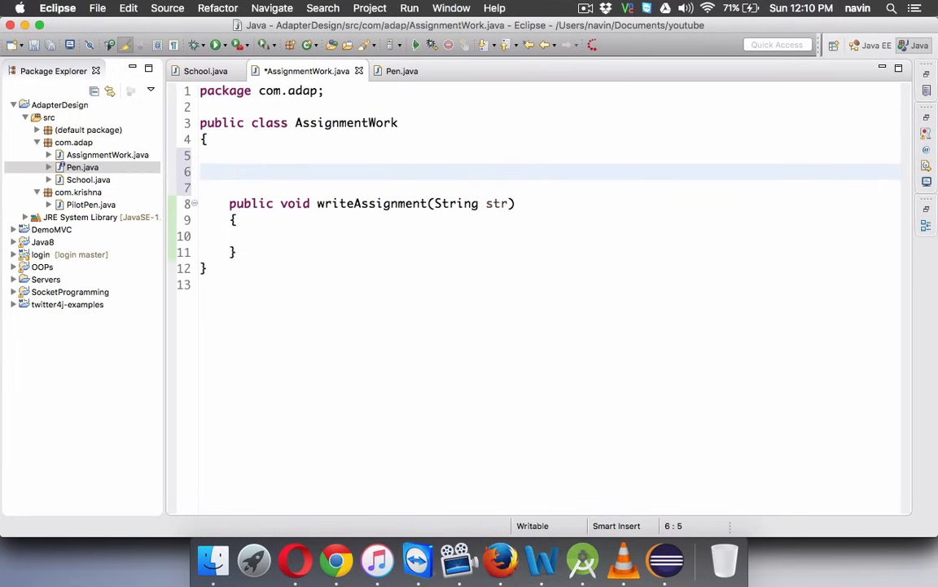
pyautogui.write('private')
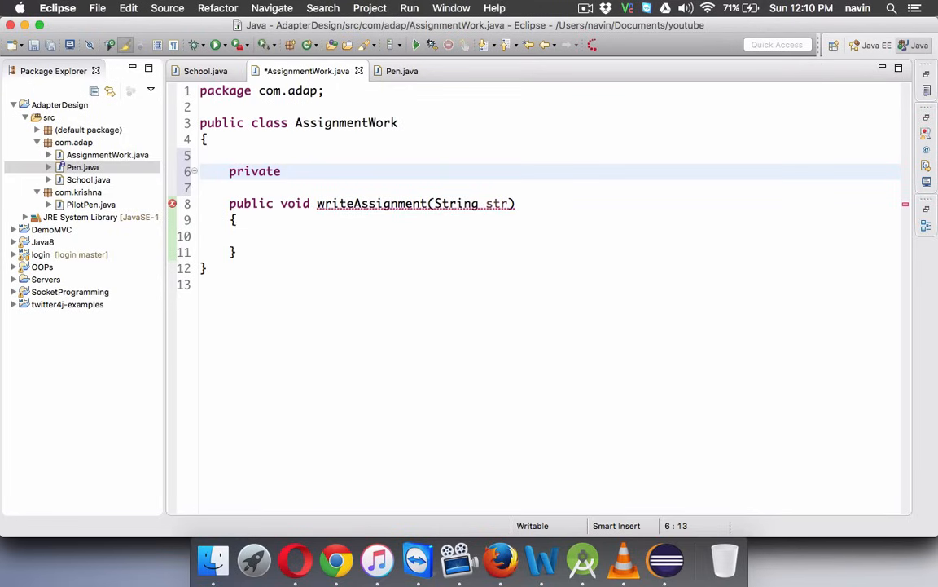
pyautogui.write('Pen p;')
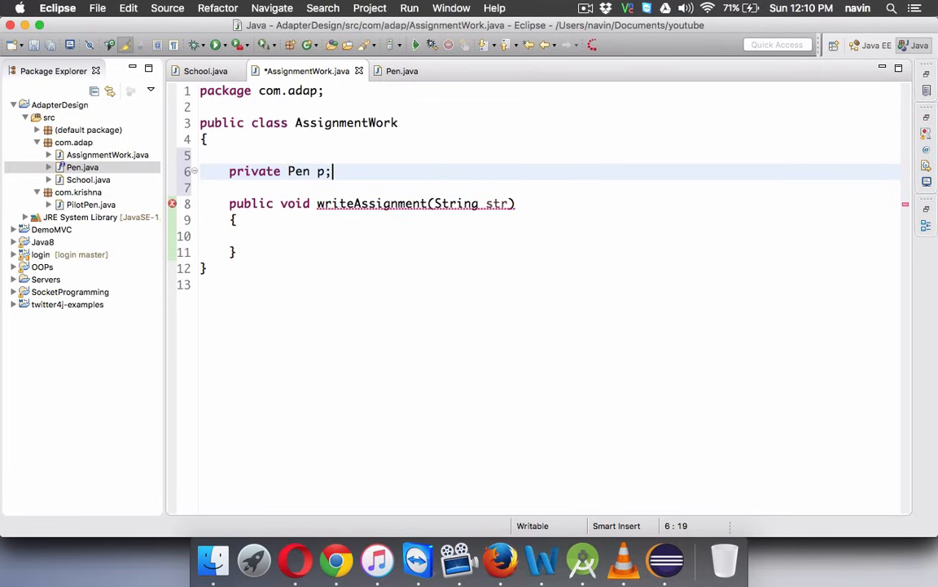
pyautogui.press('enter')
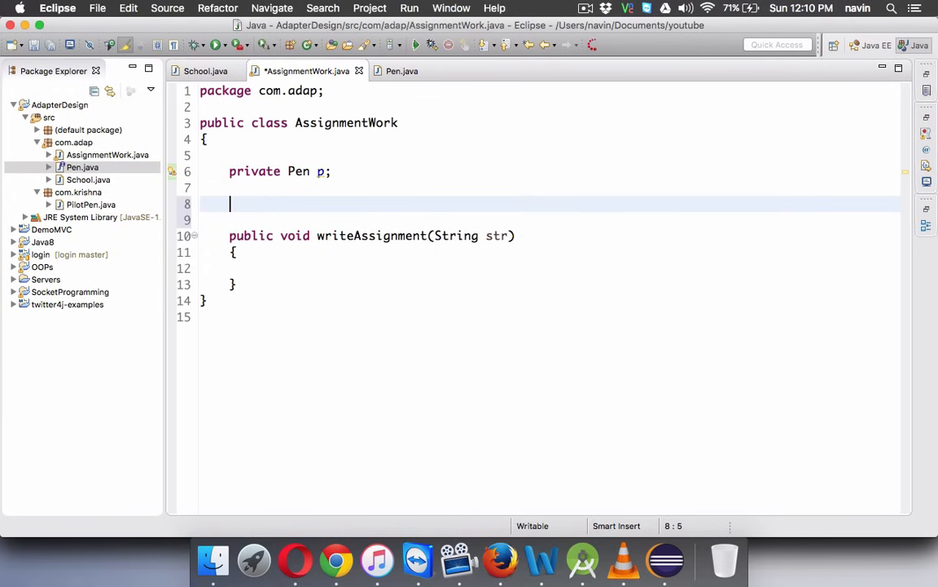
pyautogui.moveTo(232, 203)
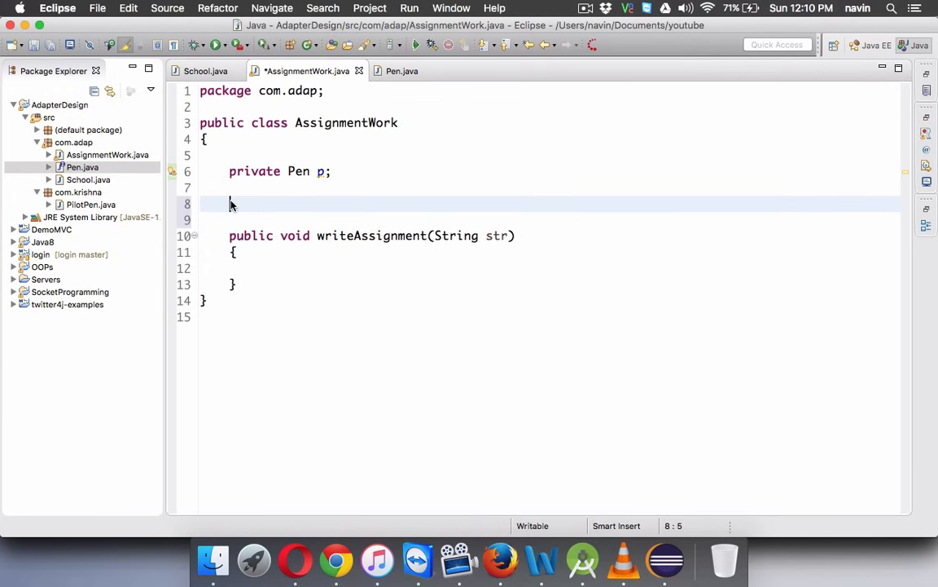
# - Generate getter and setter methods for the field p
pyautogui.rightClick(231, 203)
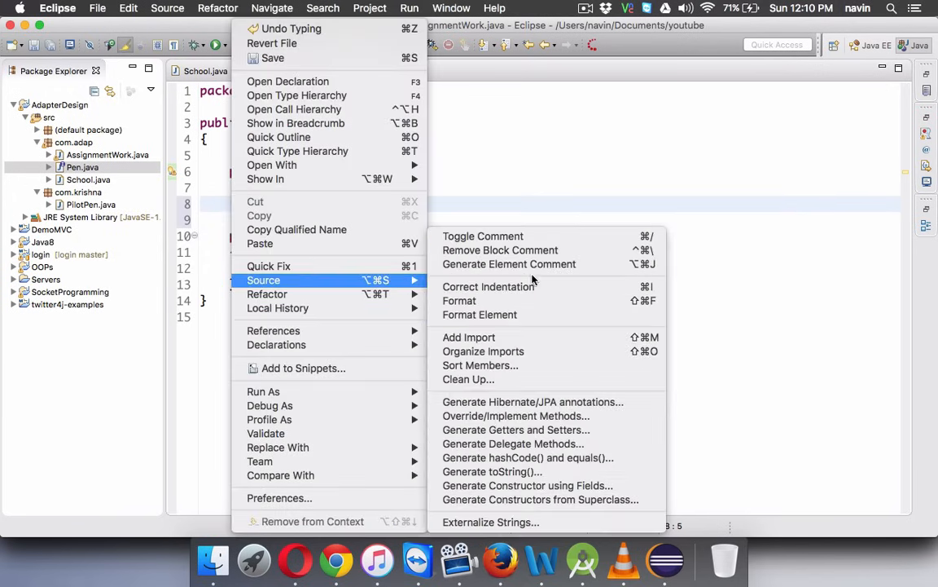
pyautogui.click(515, 429)
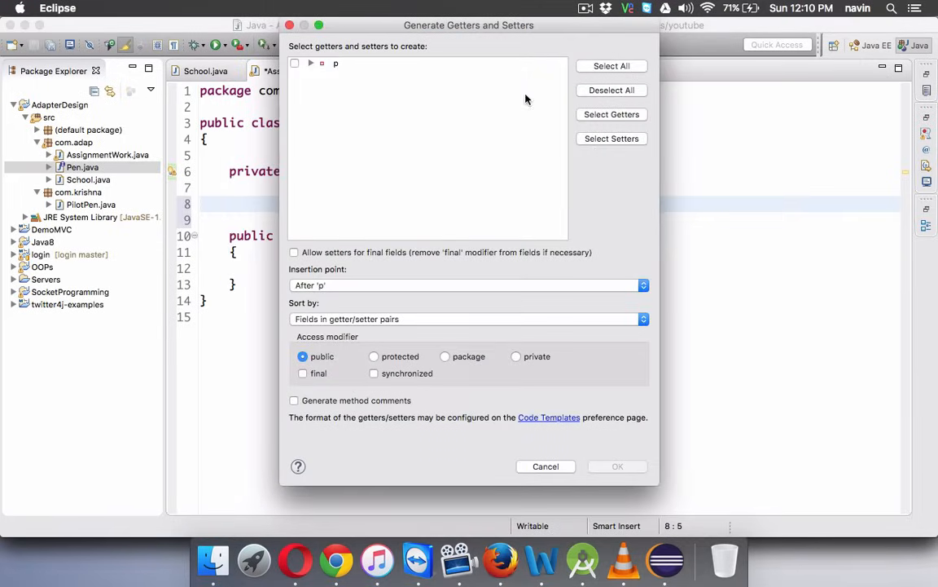
pyautogui.click(618, 466)
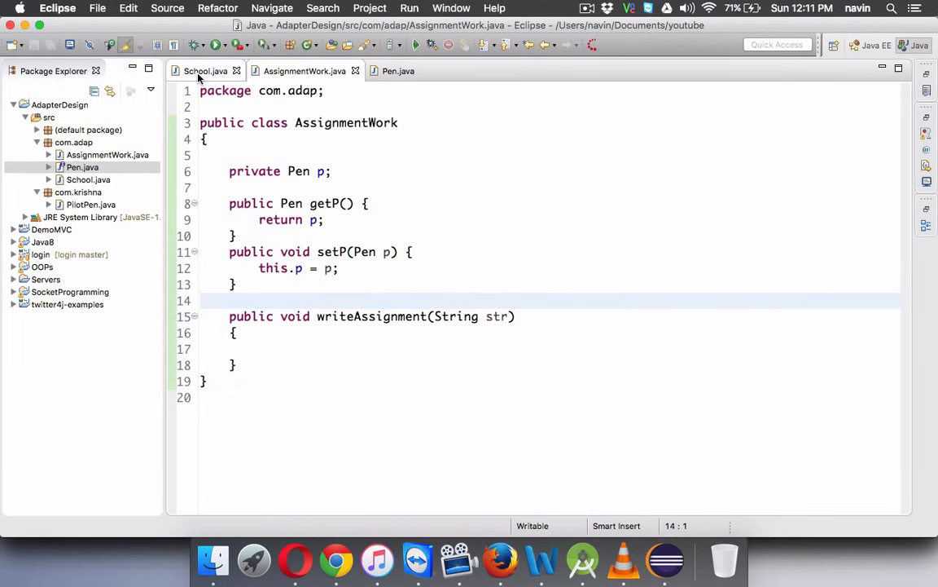
# - In main, create AssignmentWork aw and call writeAssignment("Im bit tired to write an Assignment")
pyautogui.click(205, 71)
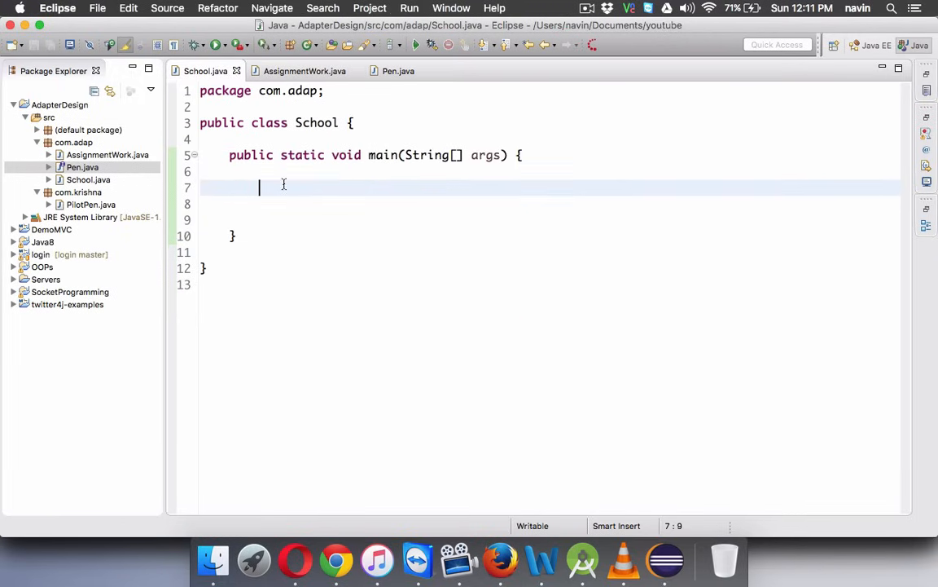
pyautogui.write('Assing')
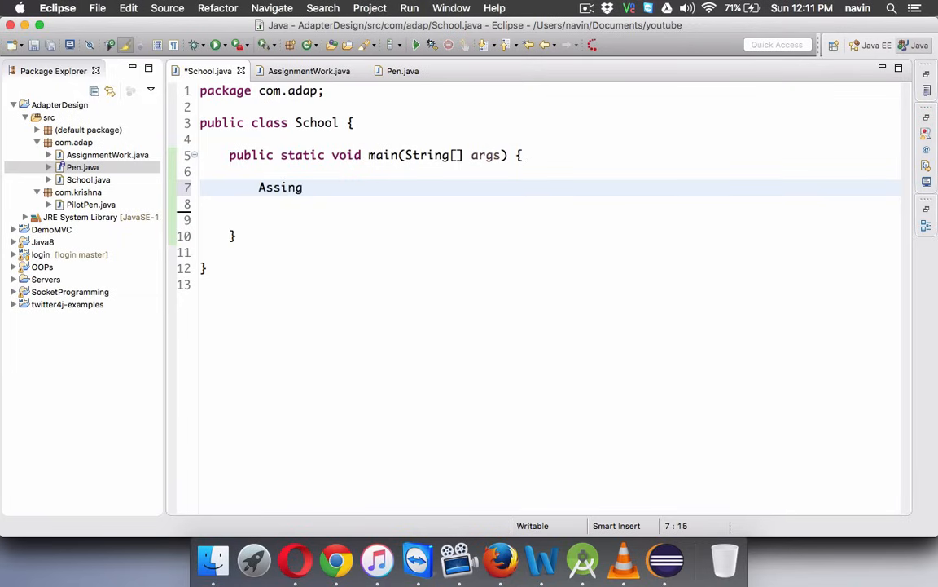
pyautogui.write('AssignmentWork')
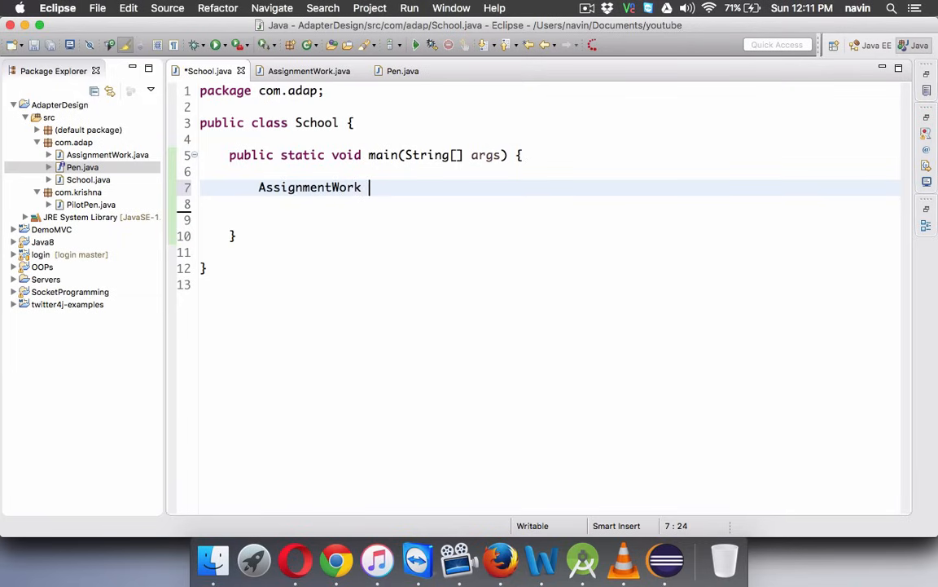
pyautogui.write('a')
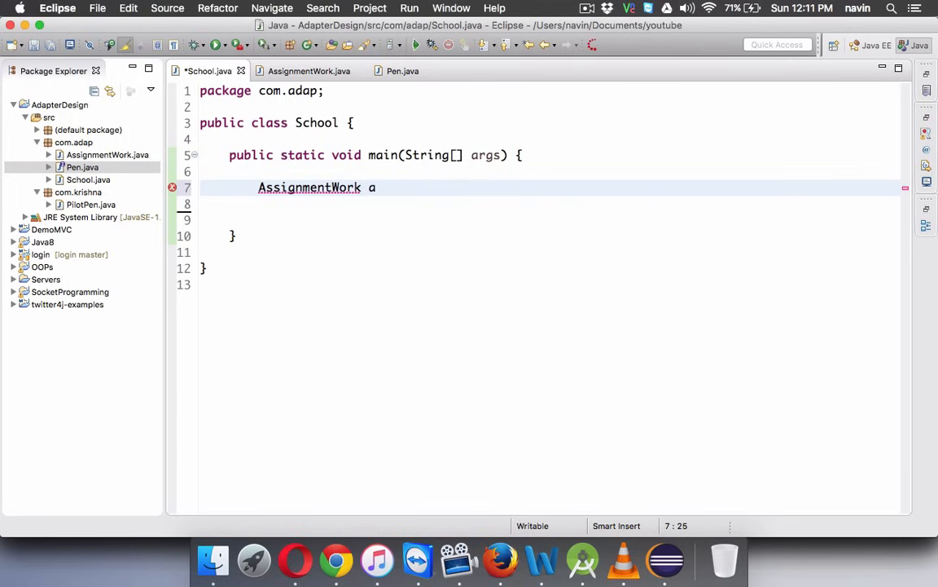
pyautogui.write('w = new AssignmentWork();')
pyautogui.click(550, 204)
pyautogui.write('aw.')
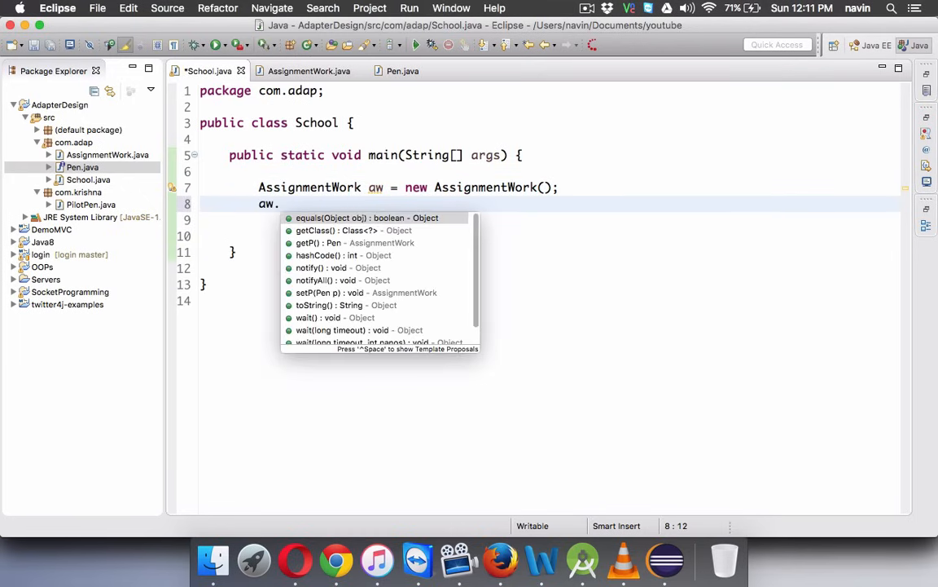
pyautogui.write('W')
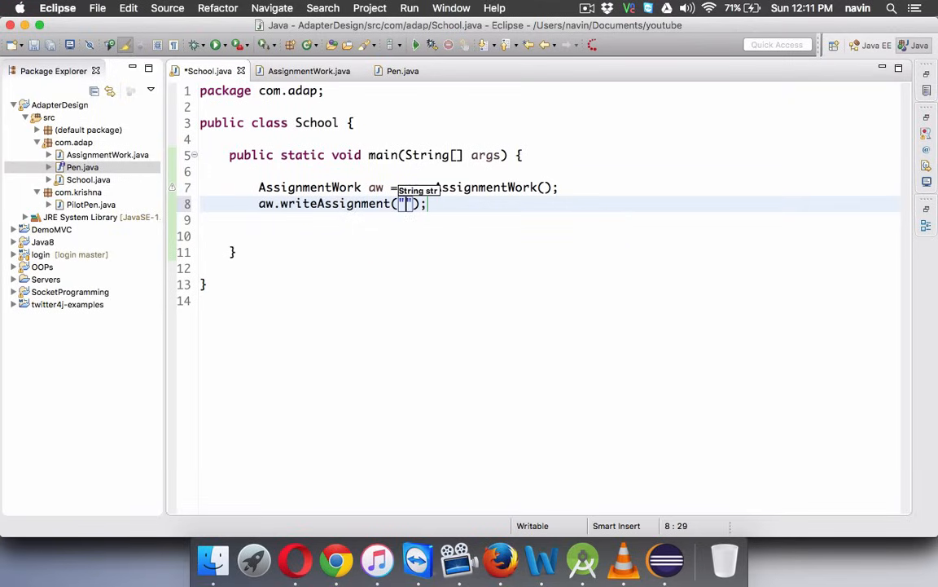
pyautogui.write('m')
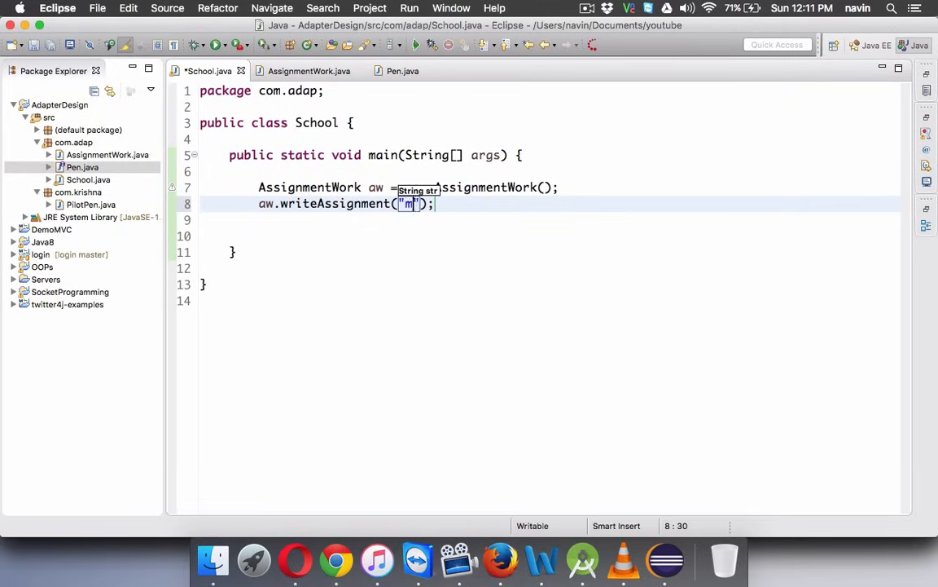
pyautogui.write('Im bit')
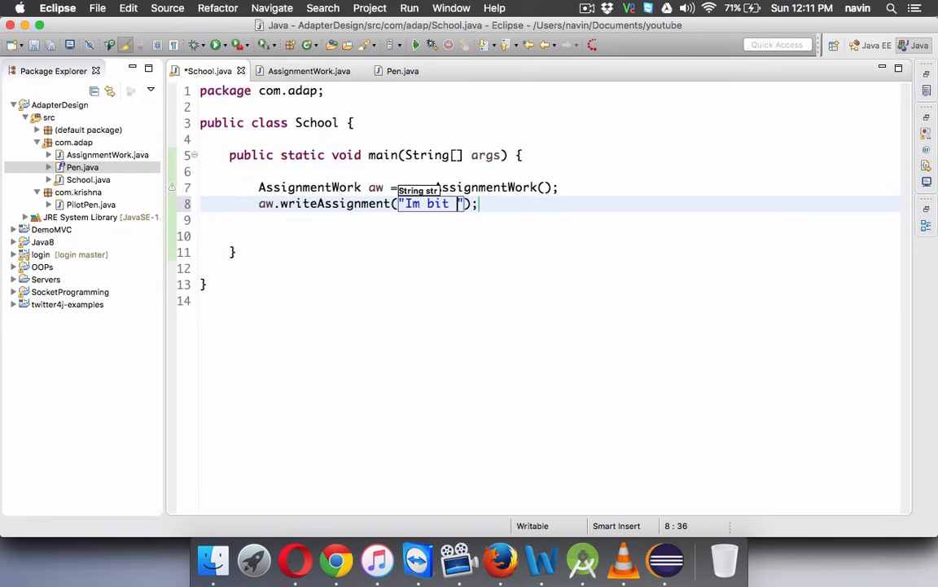
pyautogui.write('tired to write an')
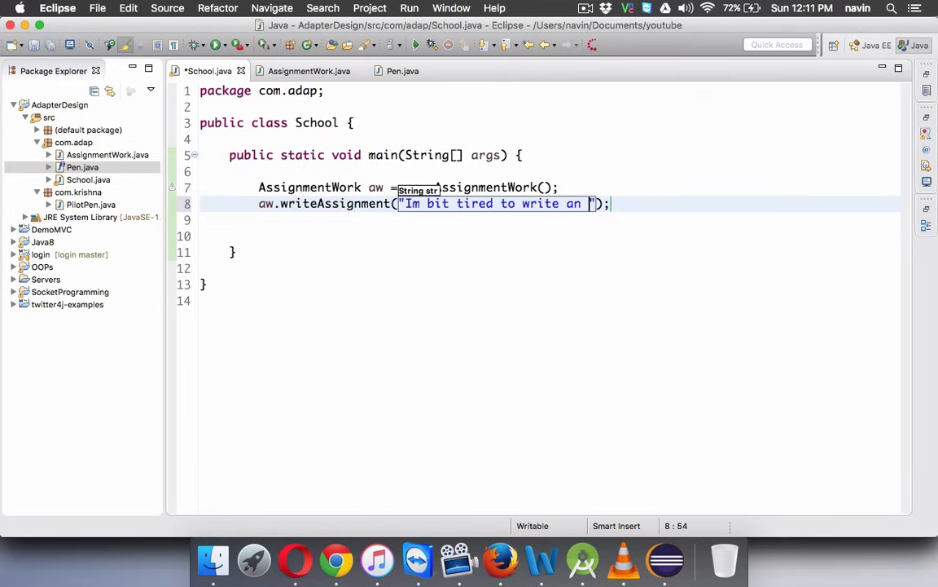
pyautogui.write('Assignment')
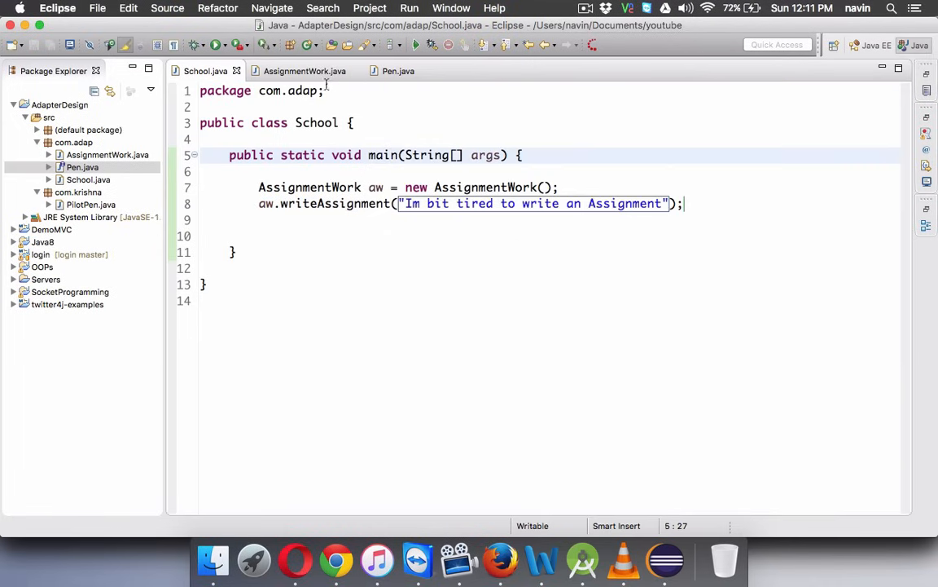
# - Make writeAssignment call p.write(str) and save AssignmentWork
pyautogui.click(304, 70)
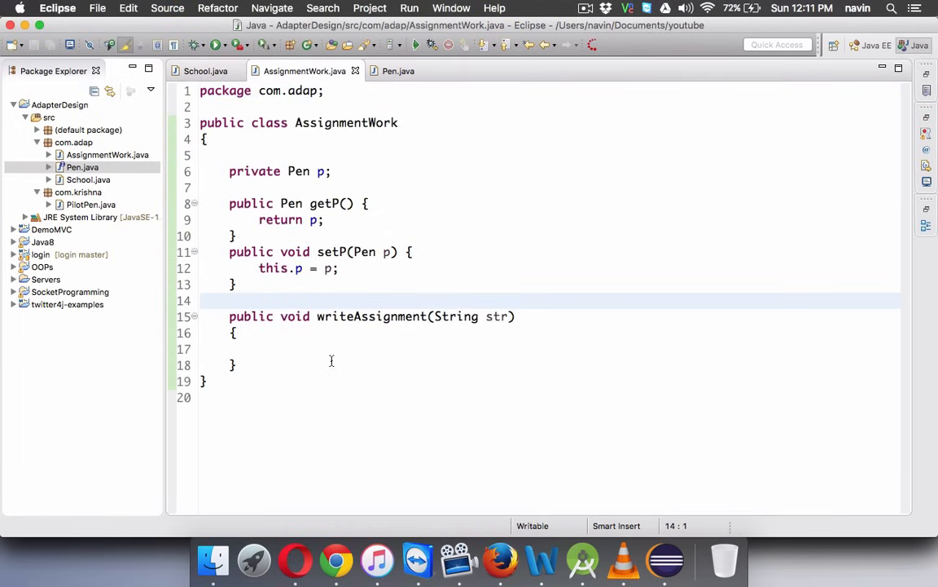
pyautogui.write('p.')
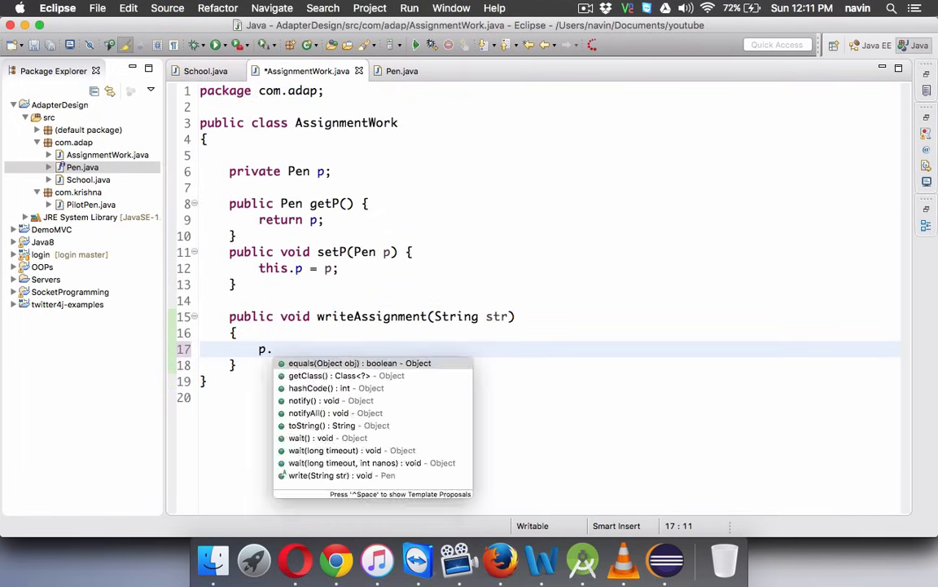
pyautogui.click(334, 475)
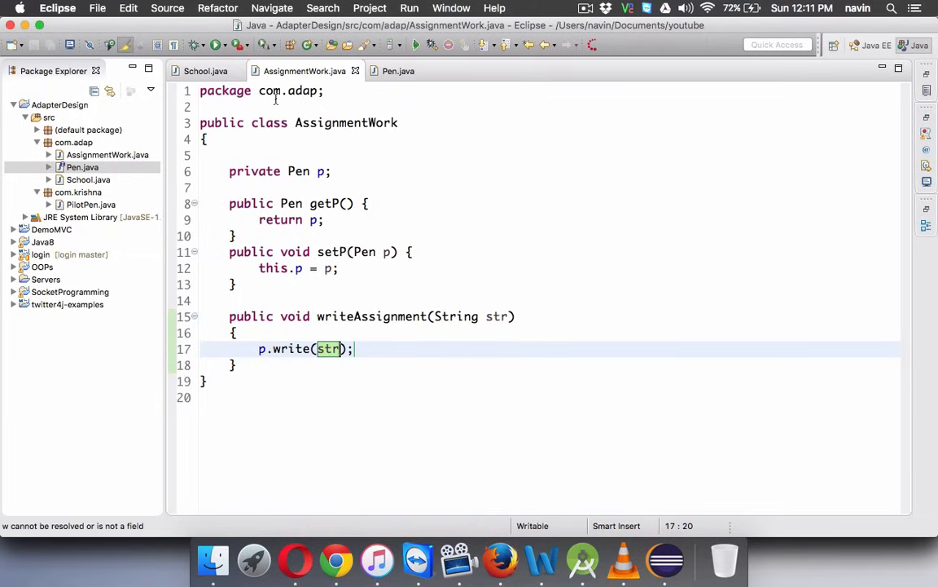
pyautogui.click(206, 71)
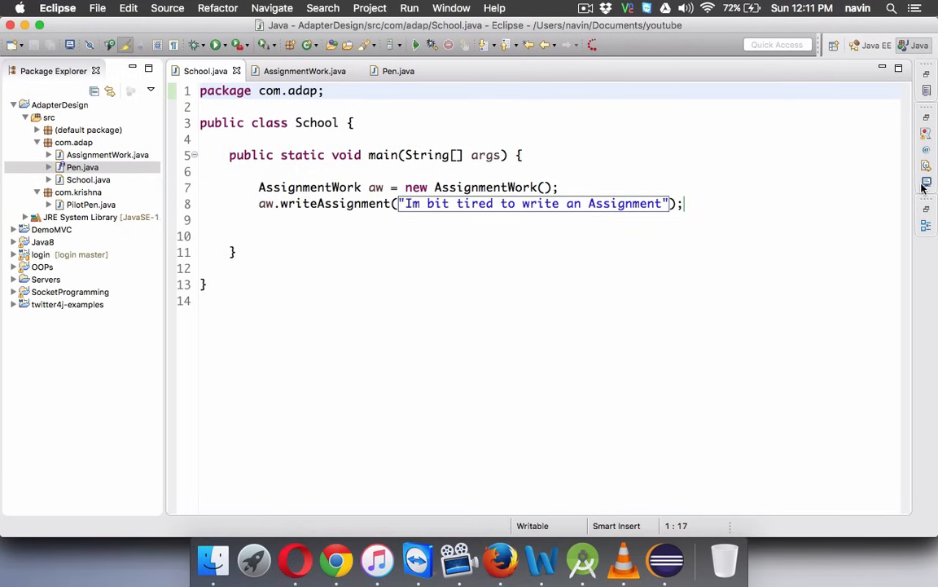
pyautogui.click(414, 45)
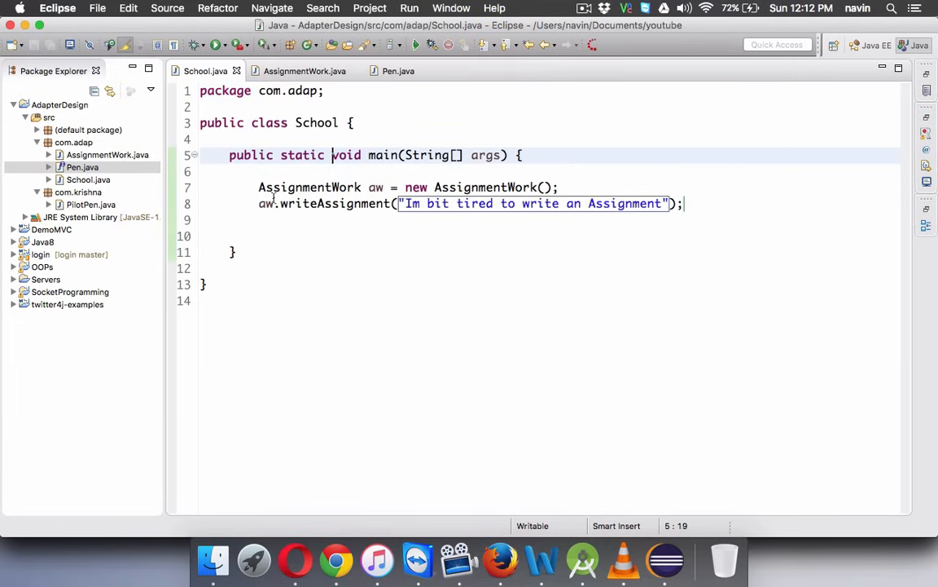
pyautogui.click(304, 71)
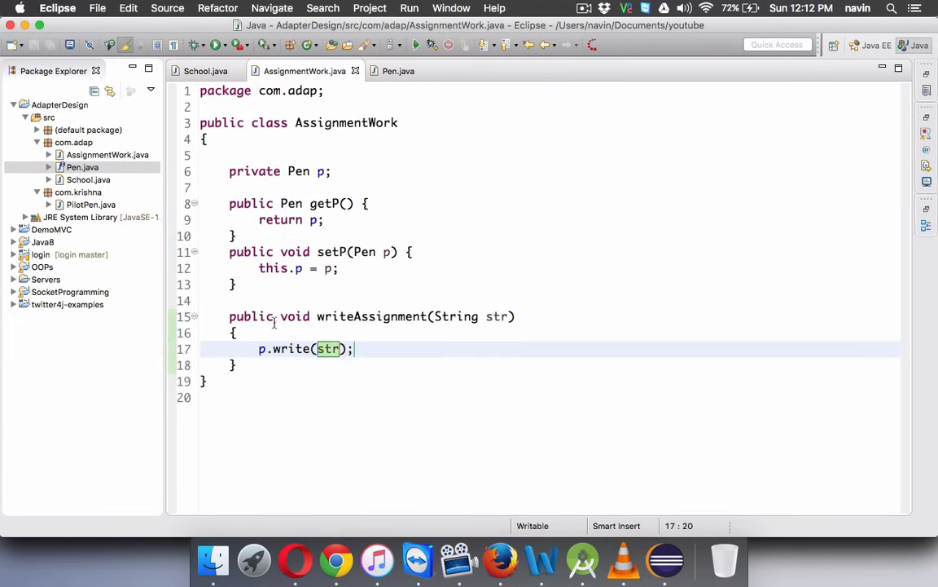
pyautogui.click(311, 349)
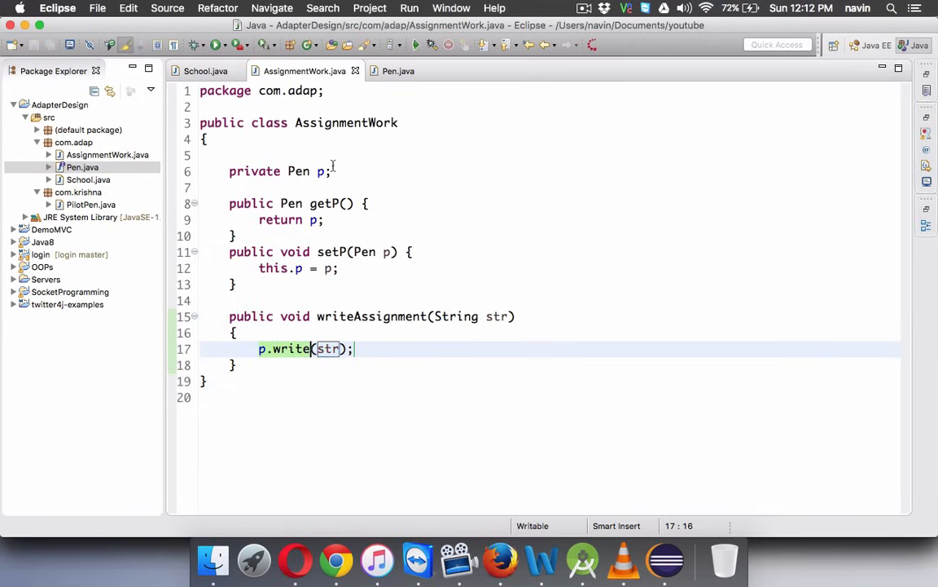
pyautogui.click(287, 171)
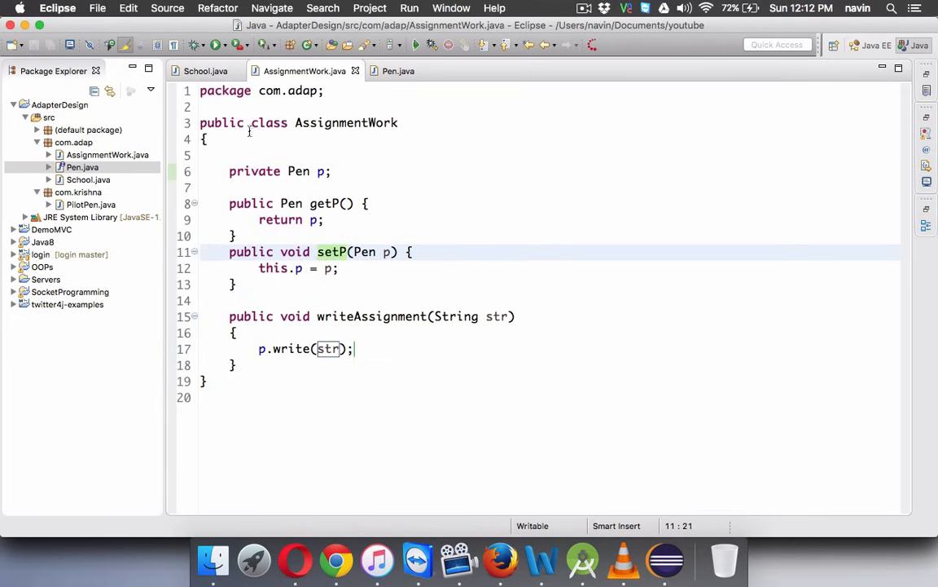
# - Begin typing aw.setP(p) in School's main above the writeAssignment call
pyautogui.click(206, 71)
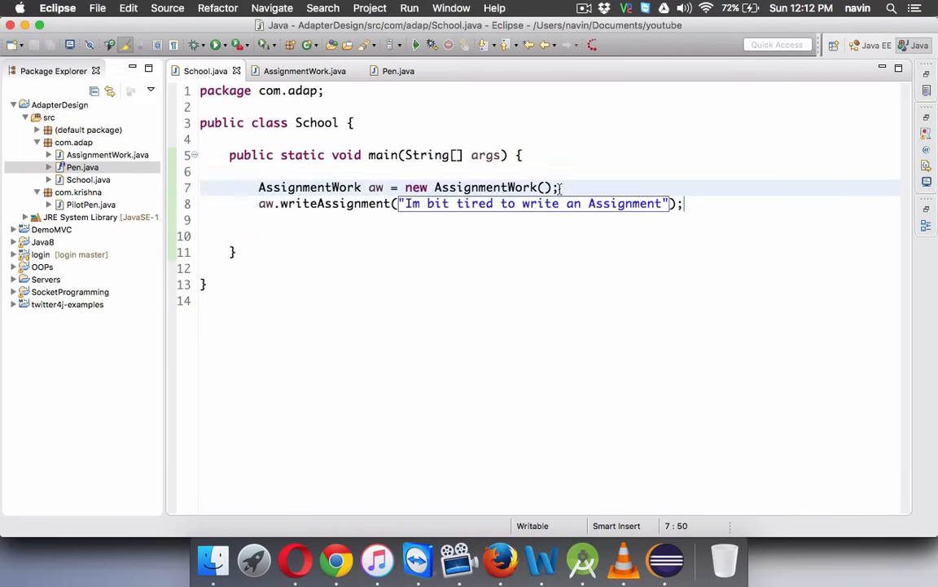
pyautogui.write('aw.setP(p);')
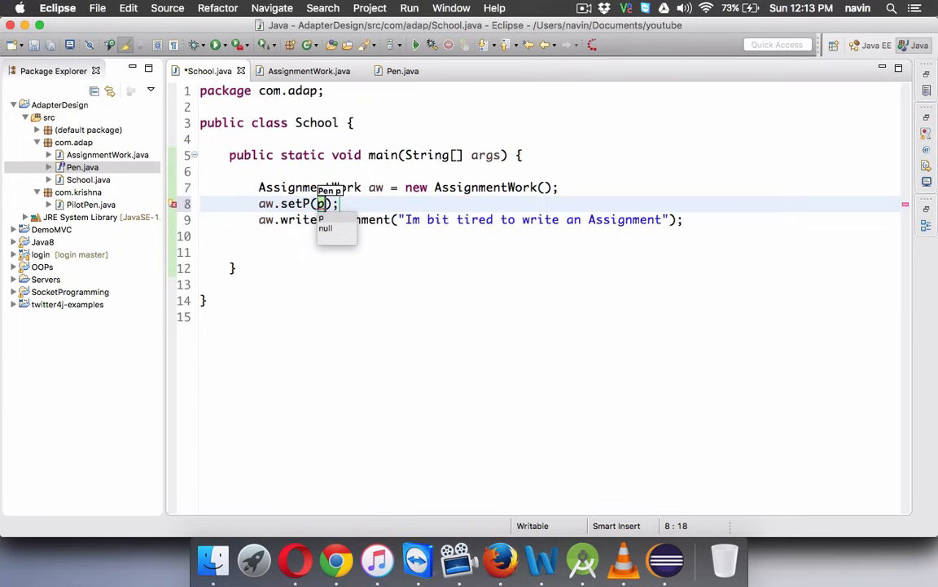
pyautogui.moveTo(316, 167)
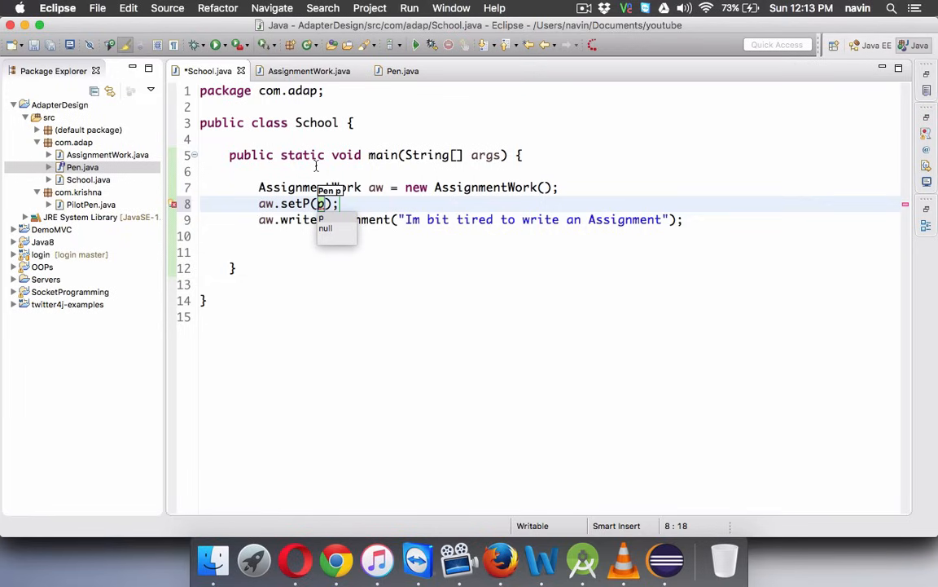
# - Open PilotPen.java from com.krishna and select the PilotPen class name
pyautogui.click(91, 204)
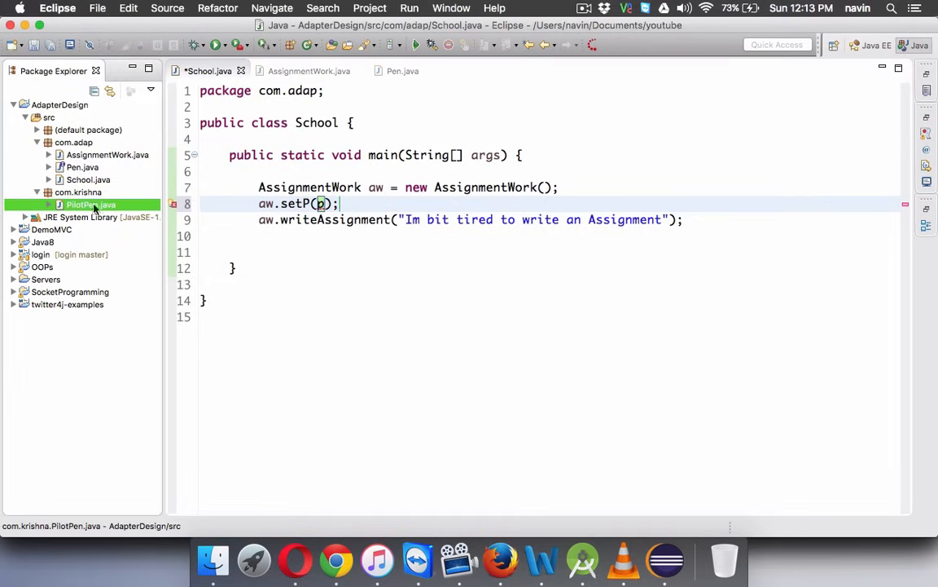
pyautogui.moveTo(124, 209)
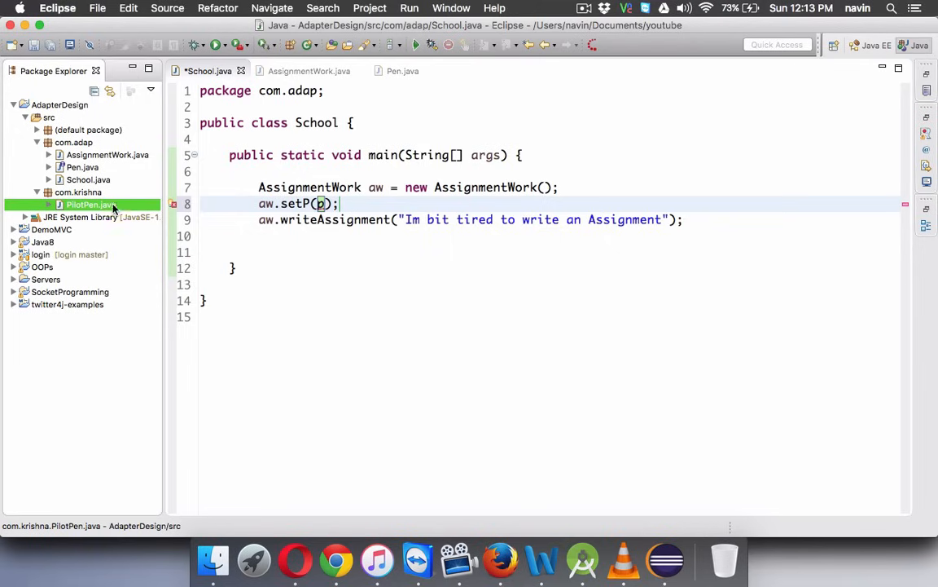
pyautogui.click(90, 204)
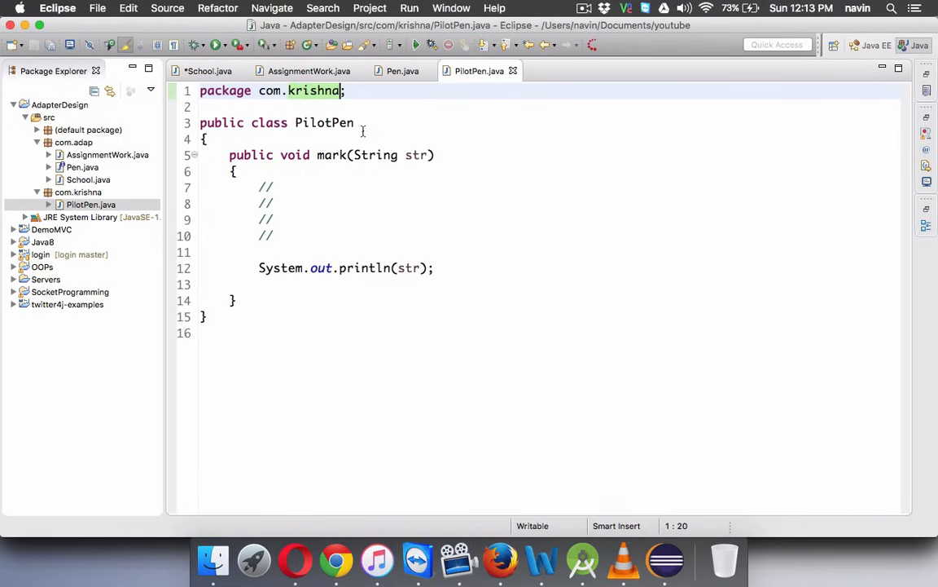
pyautogui.click(355, 122)
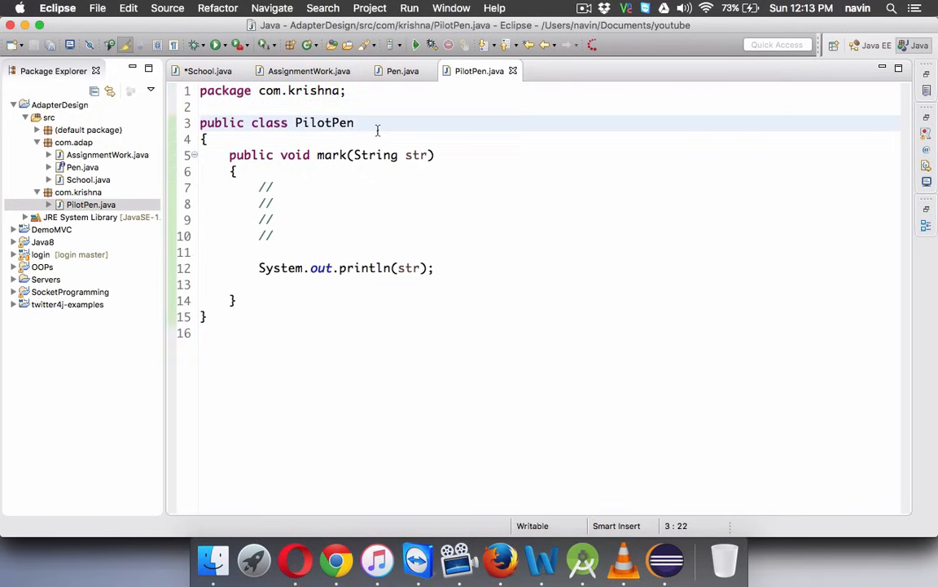
pyautogui.doubleClick(325, 122)
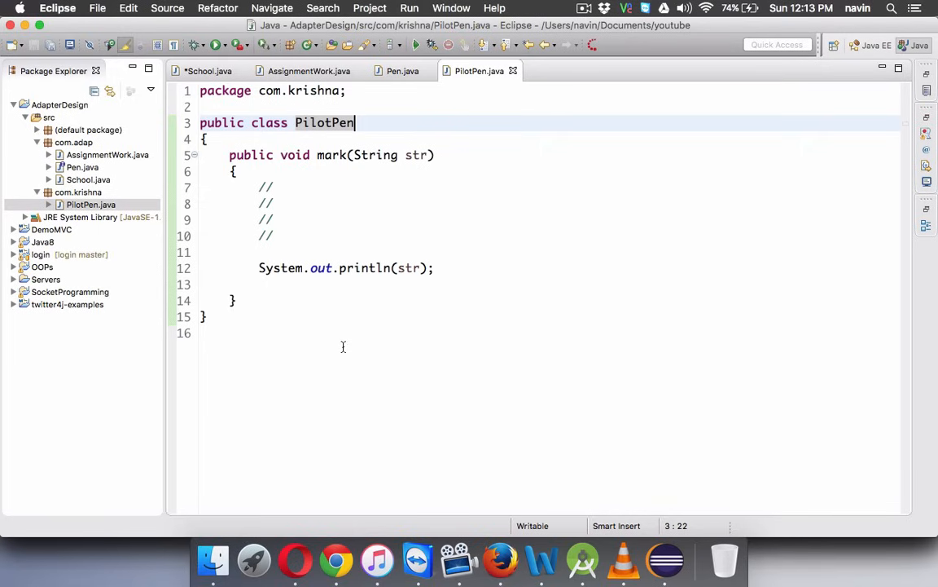
pyautogui.moveTo(407, 125)
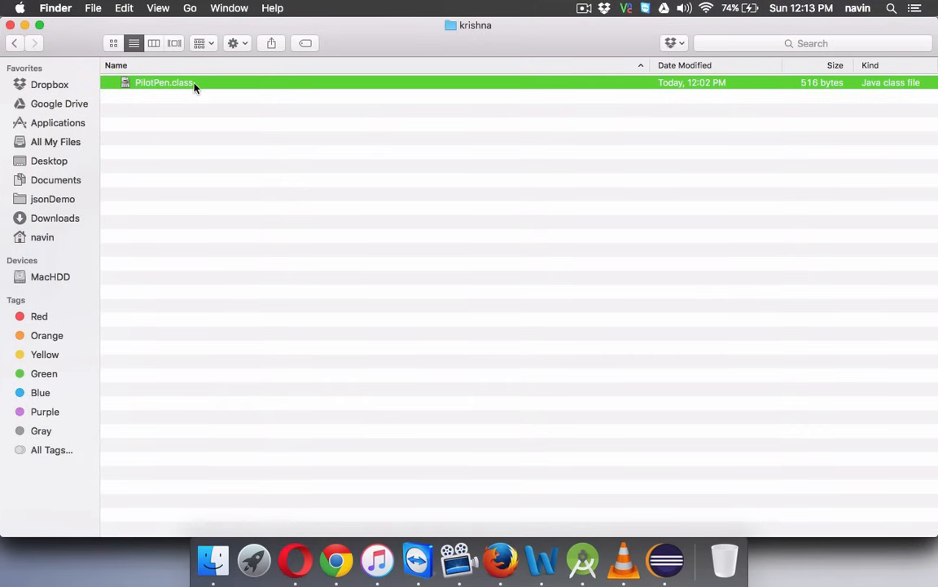
pyautogui.moveTo(150, 87)
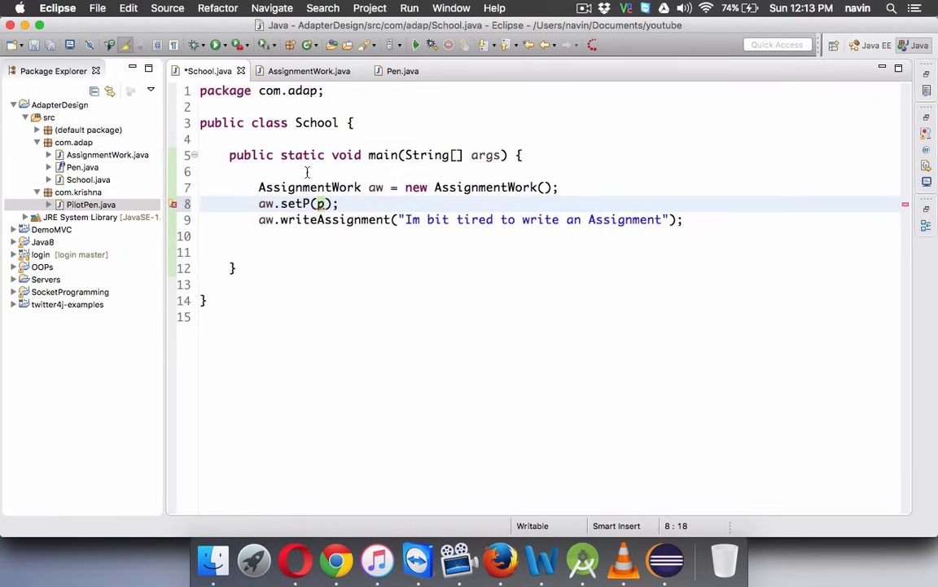
# - Add a PilotPen pp = new PilotPen() line to School's main
pyautogui.write('PilotPen')
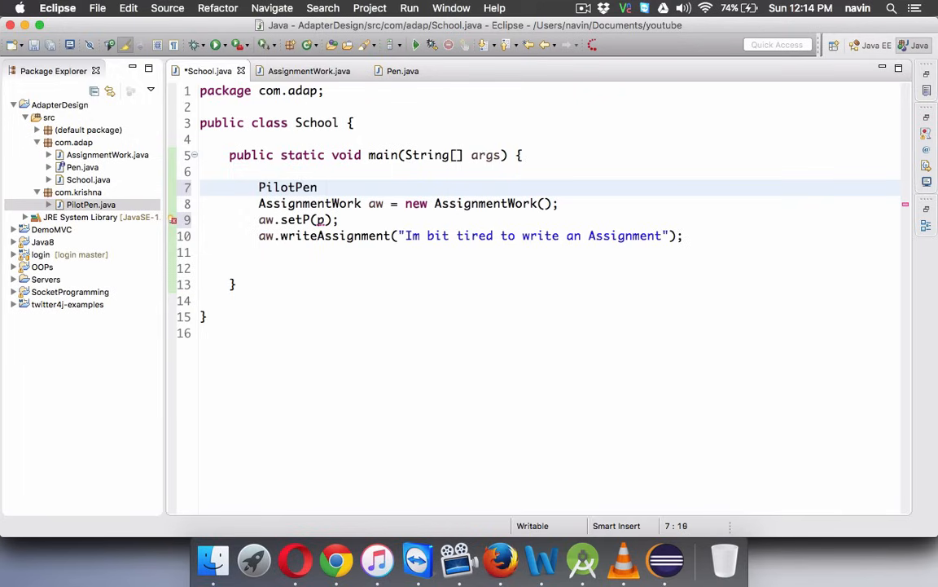
pyautogui.write('pp')
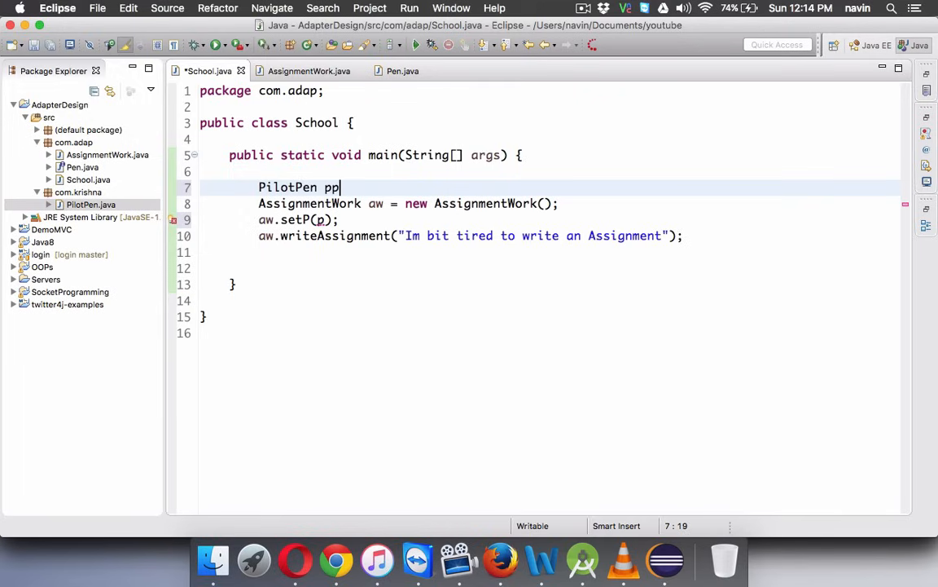
pyautogui.write('= new Poi')
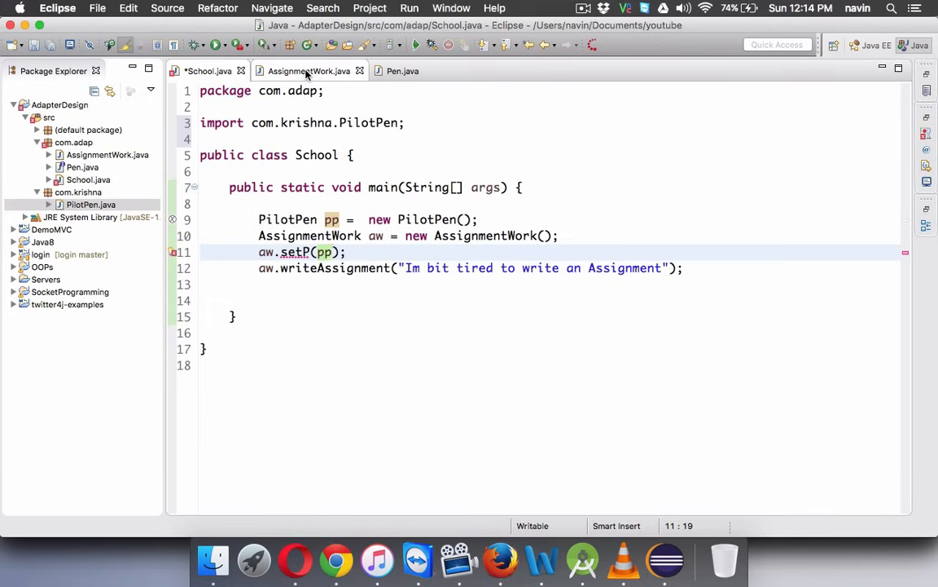
# - Check AssignmentWork, then go to School's PilotPen creation line to comment it out
pyautogui.click(309, 71)
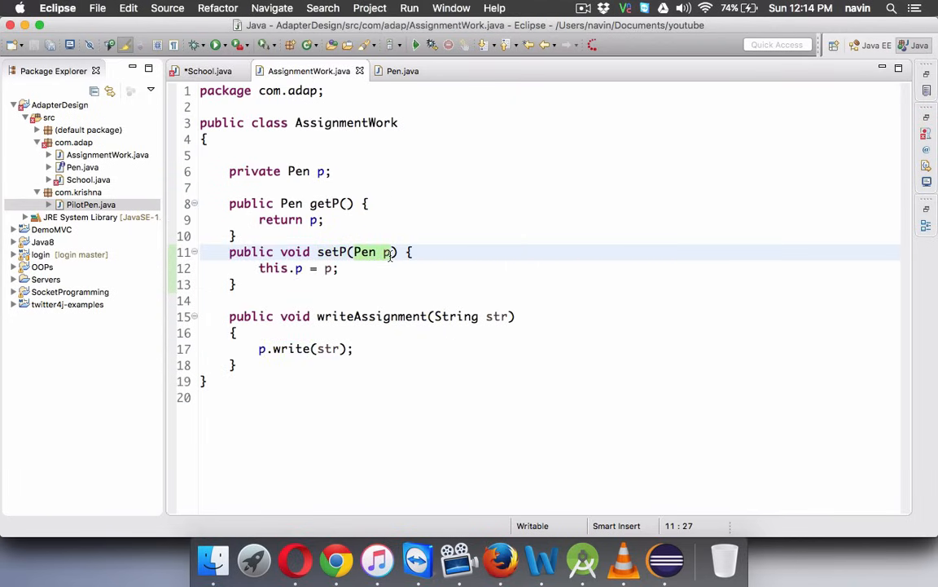
pyautogui.moveTo(388, 252)
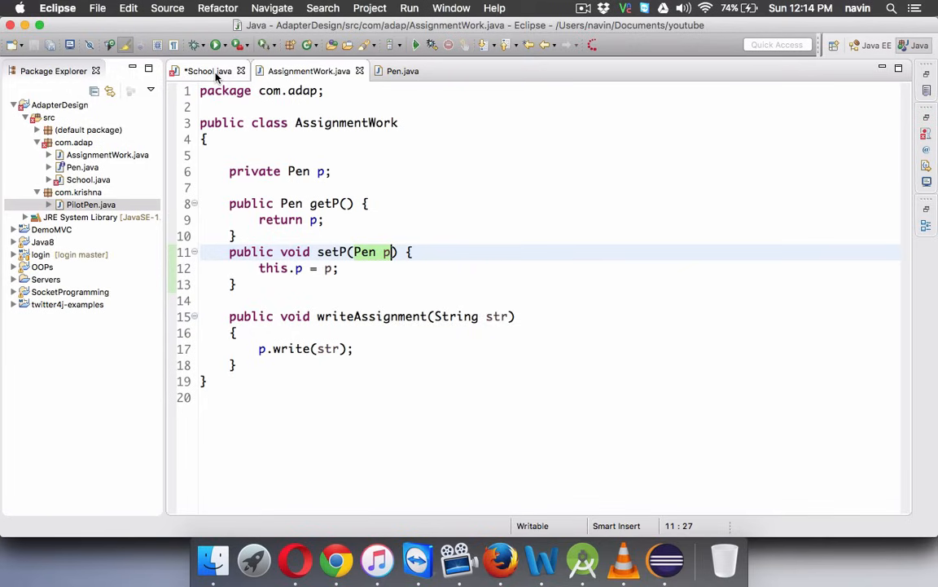
pyautogui.click(204, 71)
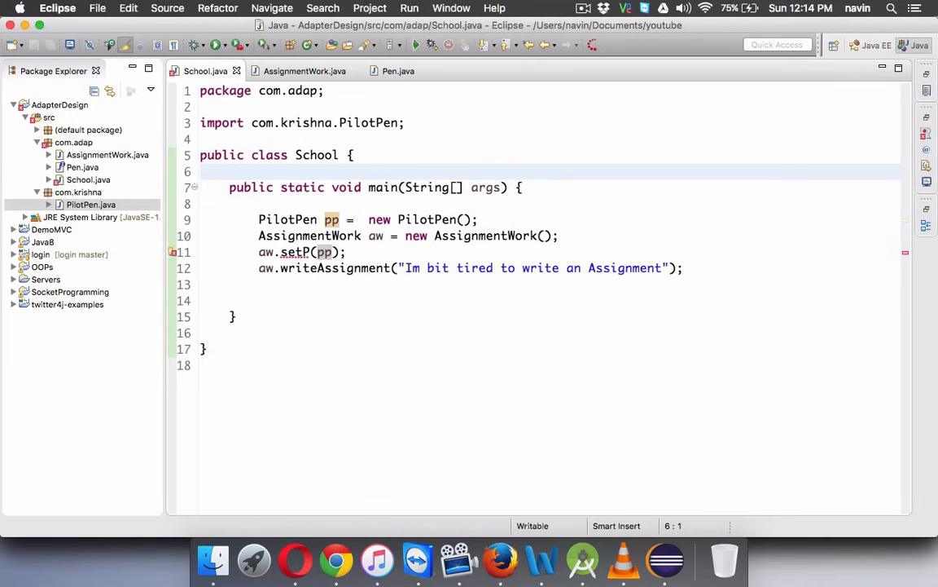
pyautogui.click(201, 172)
pyautogui.write('//')
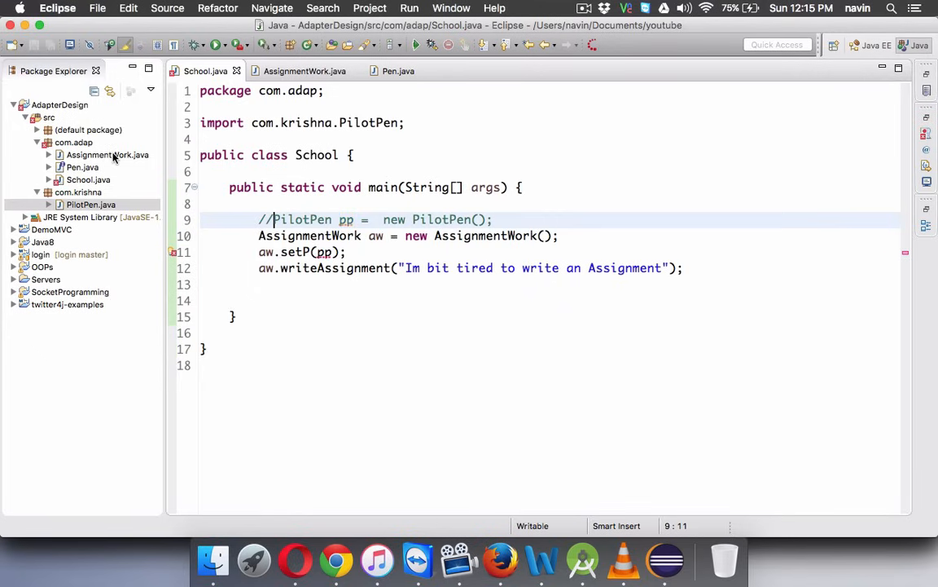
# - Create an empty PenAdapter class in the com.adap package
pyautogui.click(73, 142)
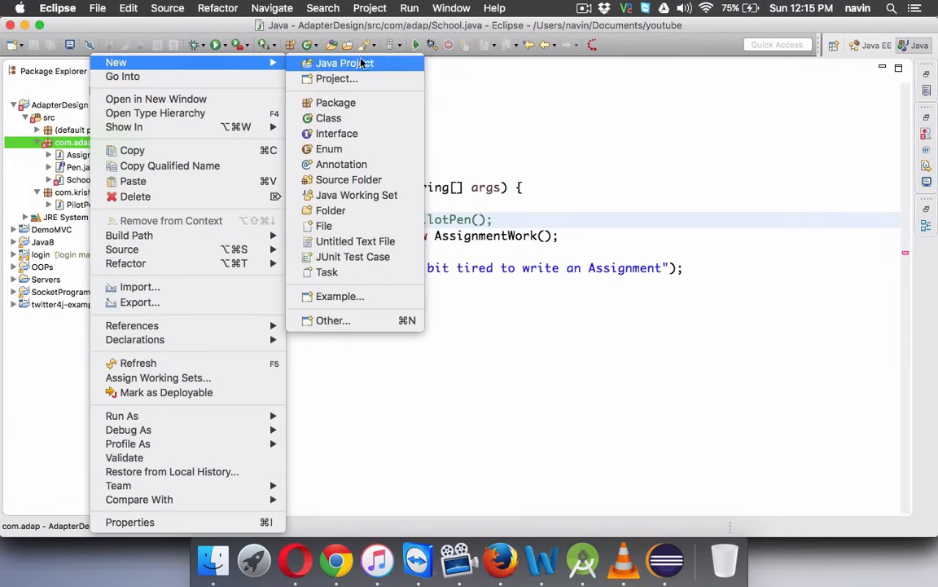
pyautogui.click(328, 117)
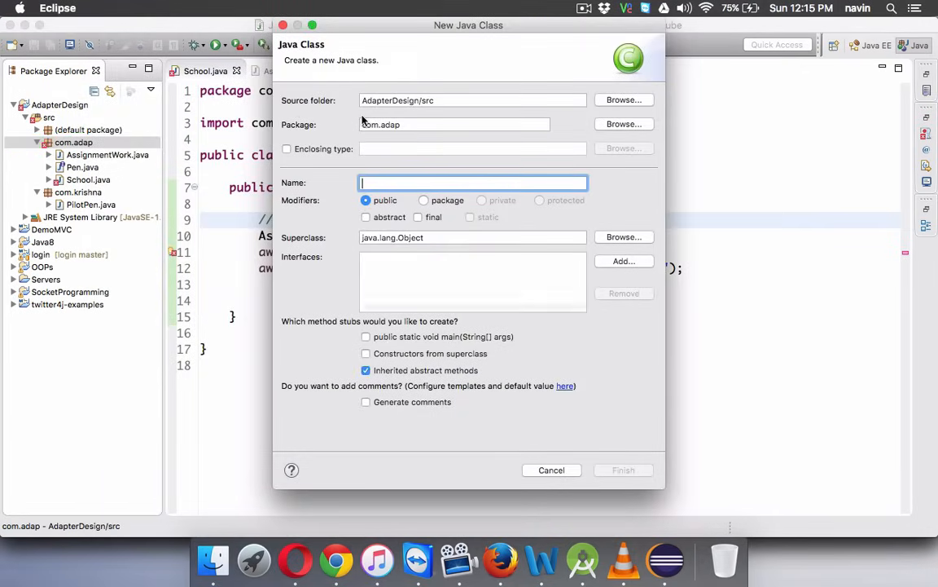
pyautogui.write('PenAdapte')
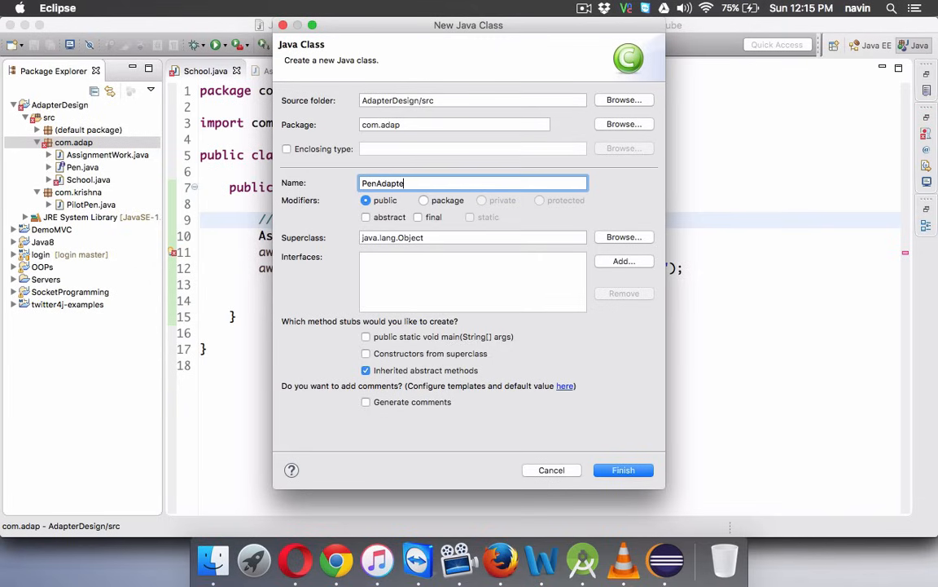
pyautogui.click(623, 470)
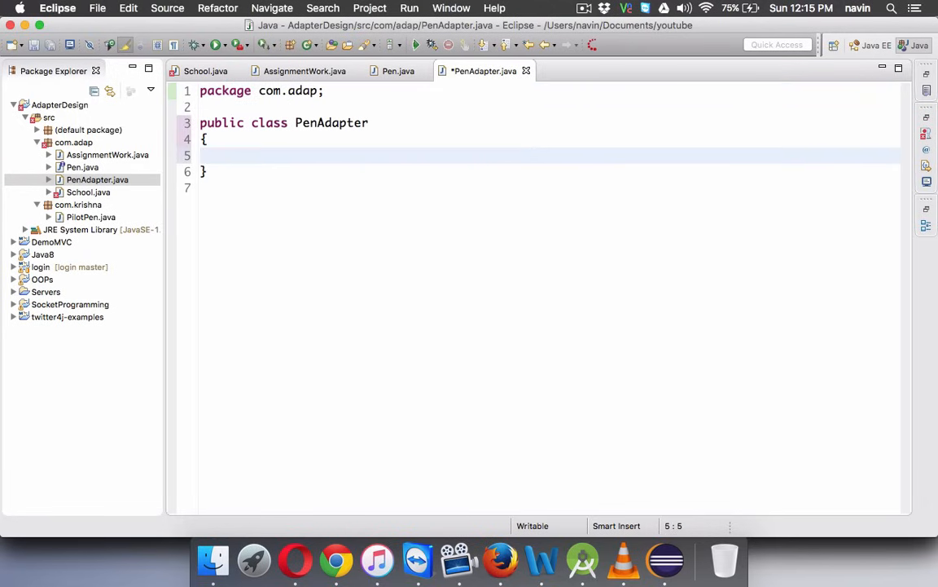
# - Declare PenAdapter as implementing Pen and generate the empty write(String str) stub
pyautogui.write('public')
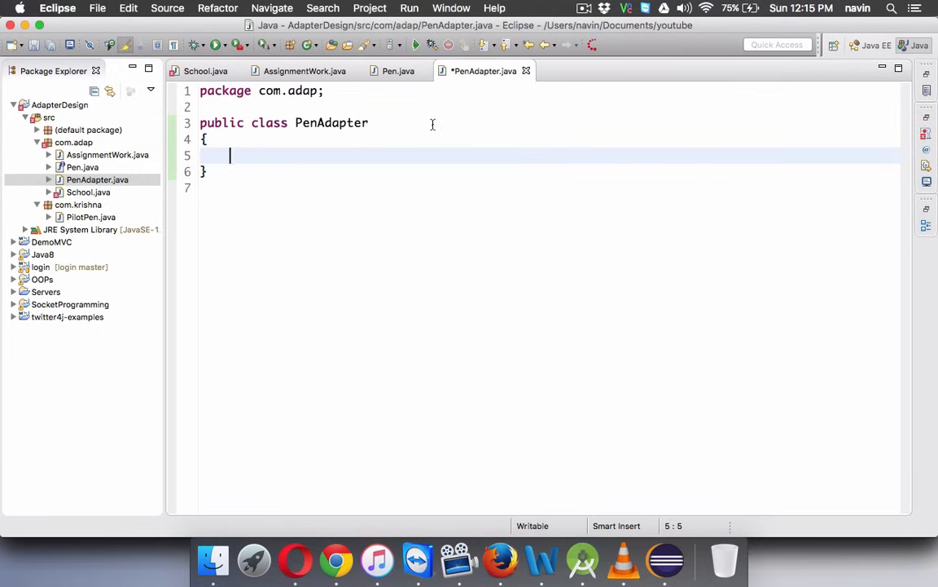
pyautogui.write('im')
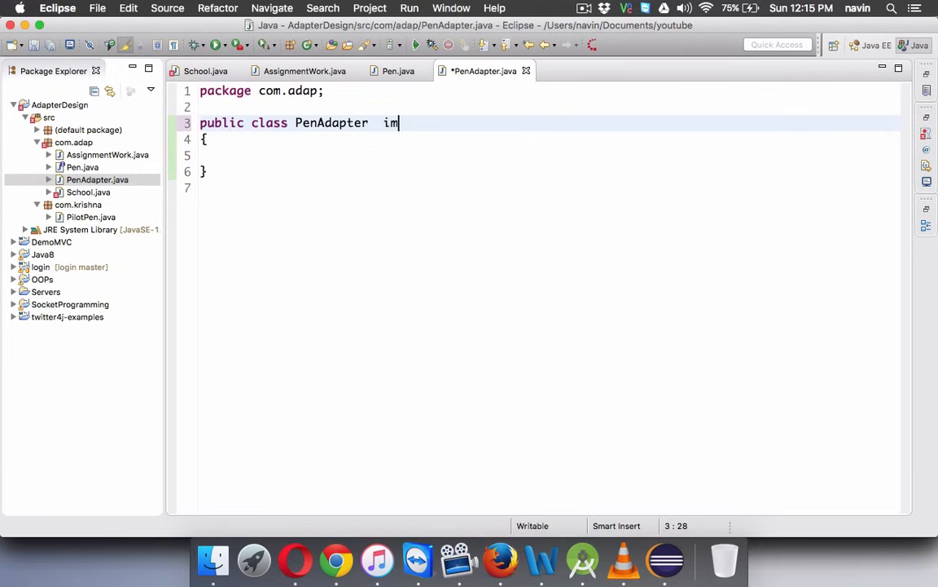
pyautogui.write('plements Pen')
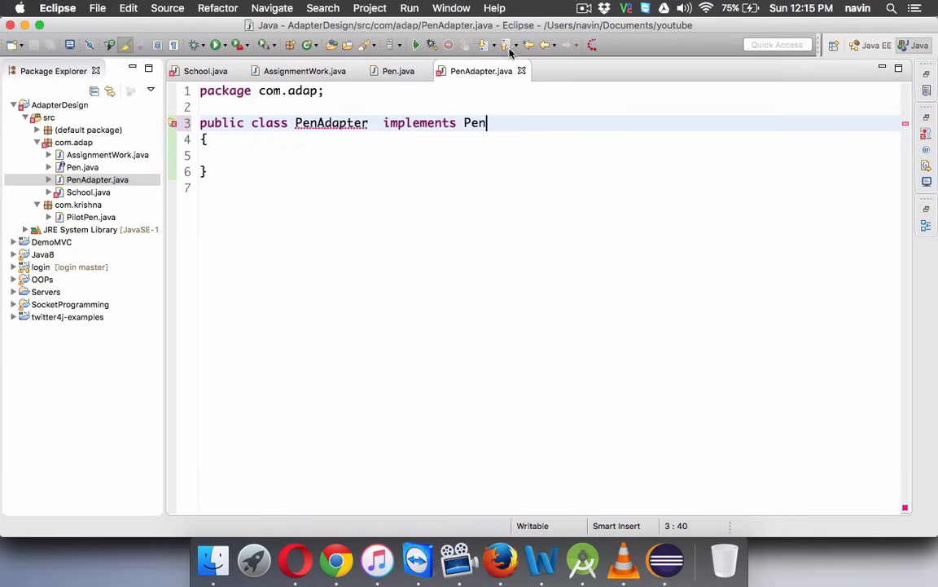
pyautogui.click(331, 122)
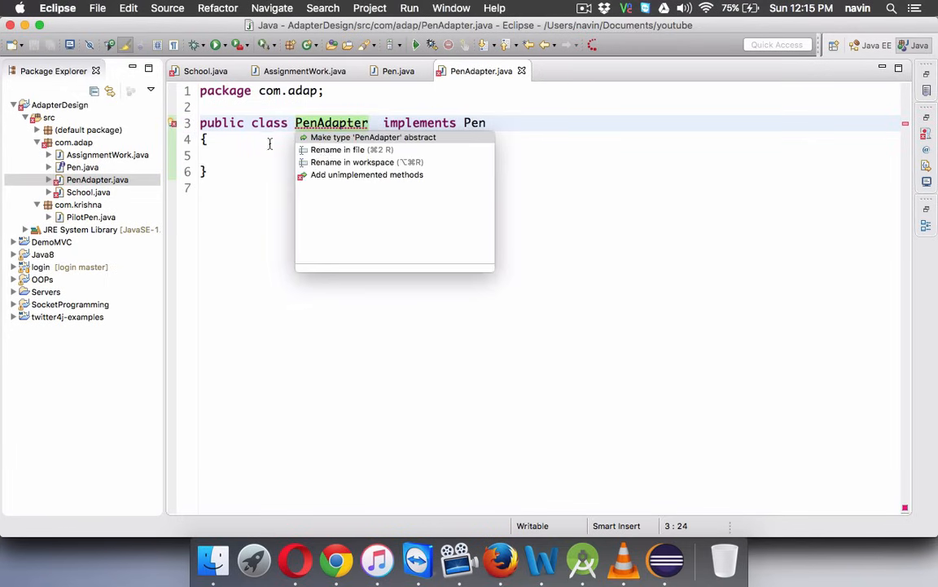
pyautogui.click(373, 137)
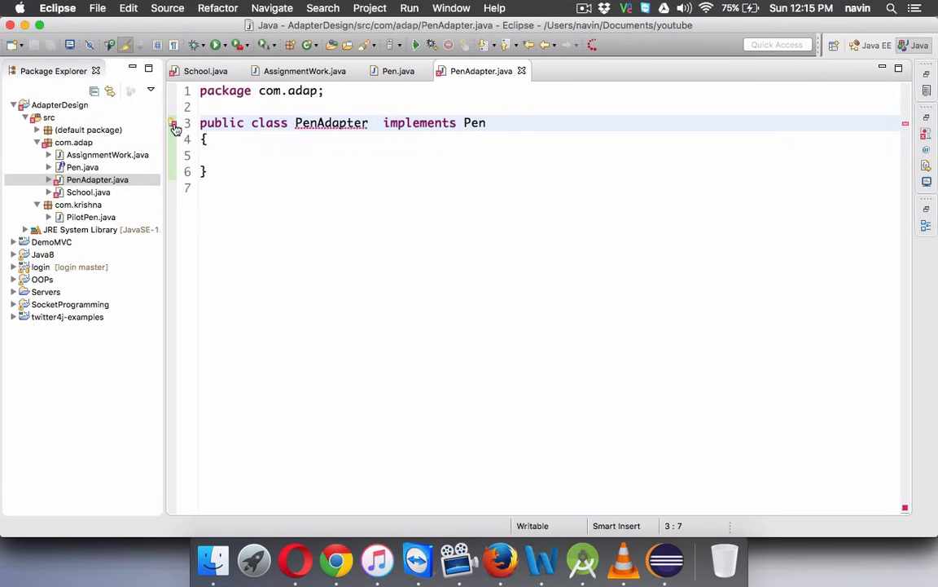
pyautogui.click(173, 123)
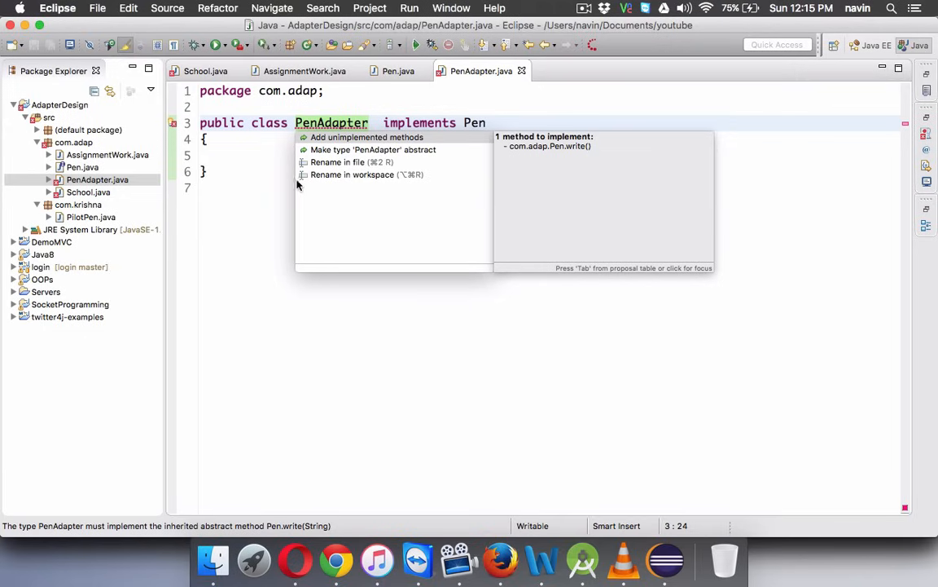
pyautogui.click(367, 137)
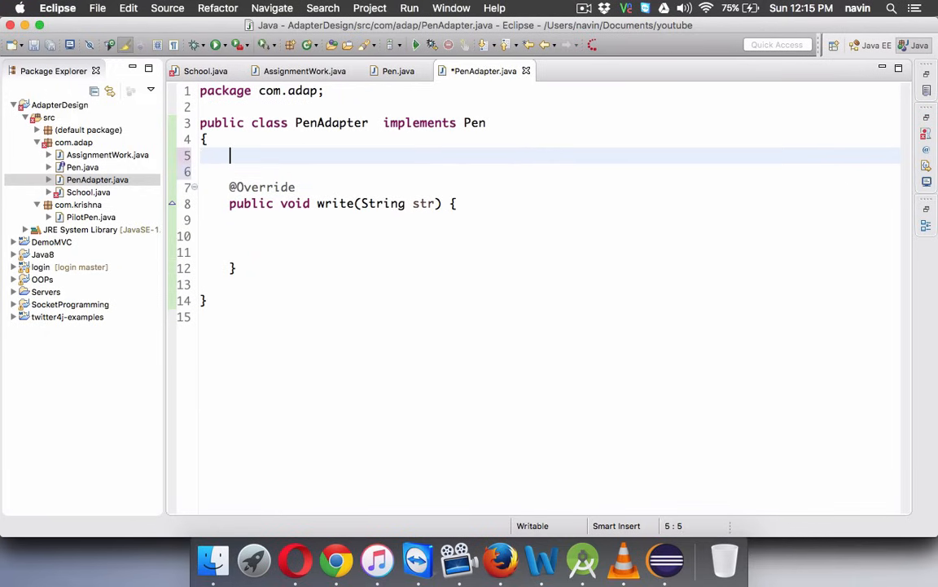
# - Add the field 'PilotPen pp = new PilotPen();' and call pp.mark(str) inside write
pyautogui.write('PilotPen pp')
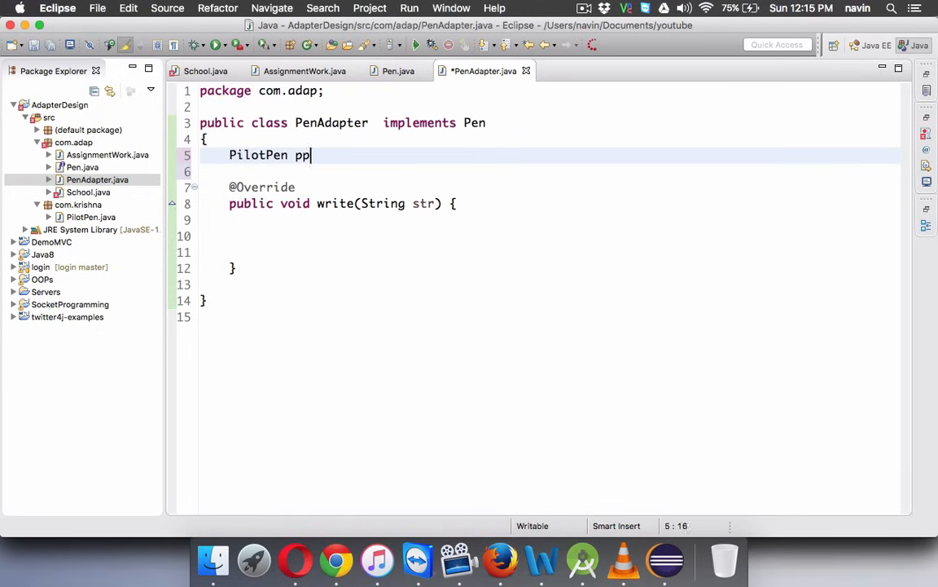
pyautogui.write('= new PilotPen();')
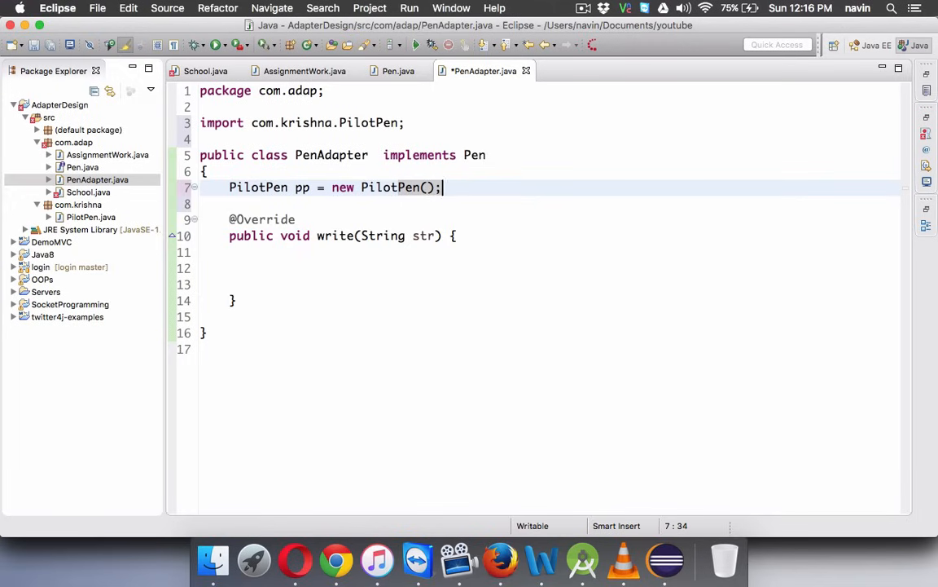
pyautogui.write('pp')
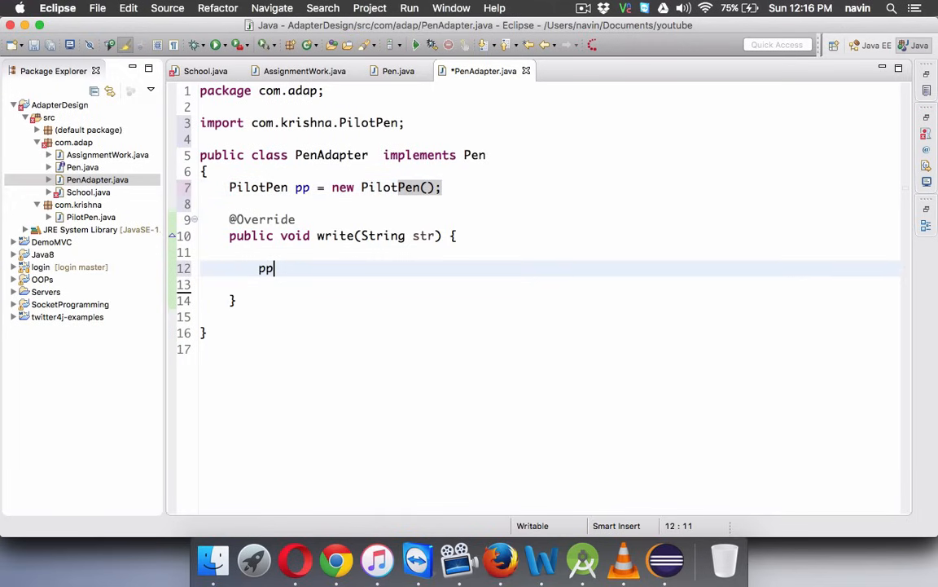
pyautogui.write('.mark(str);')
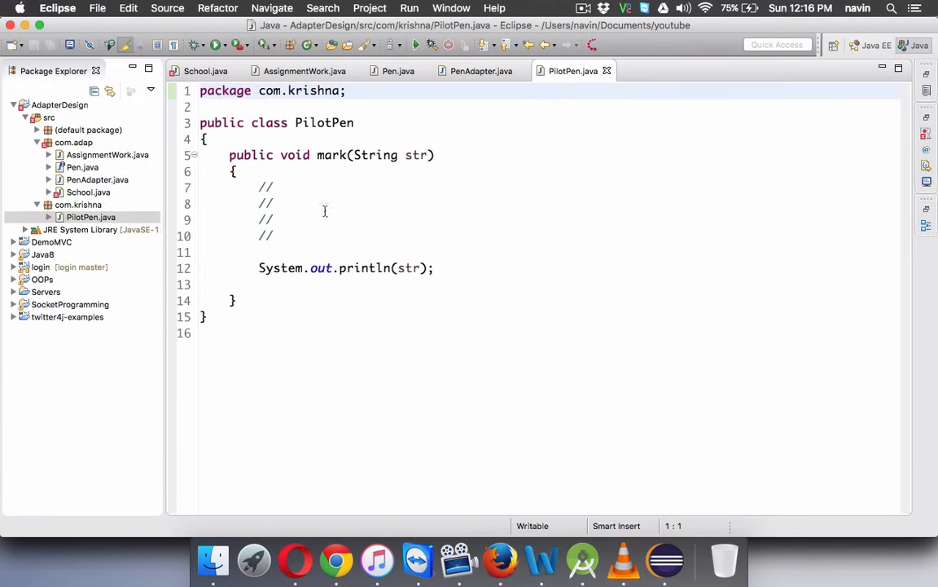
pyautogui.click(481, 71)
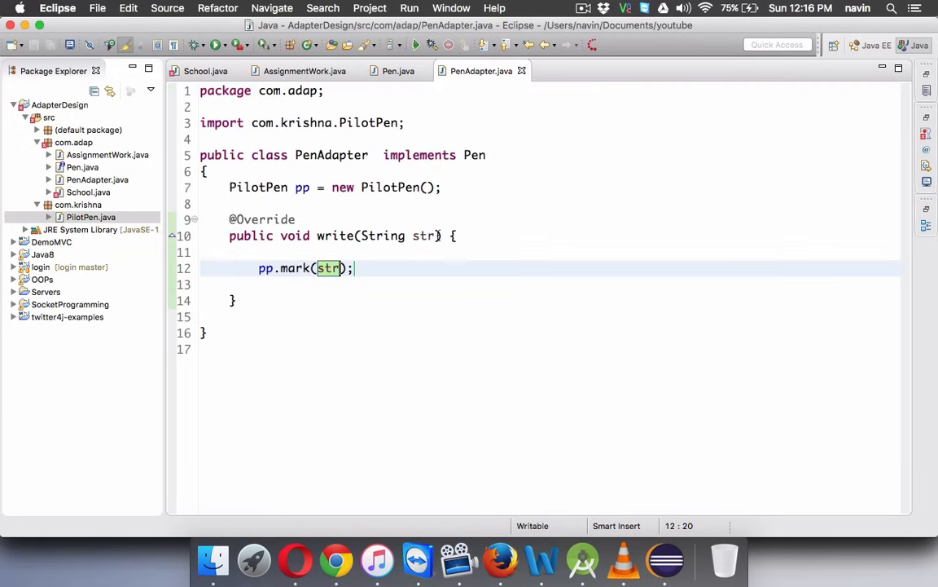
pyautogui.moveTo(394, 208)
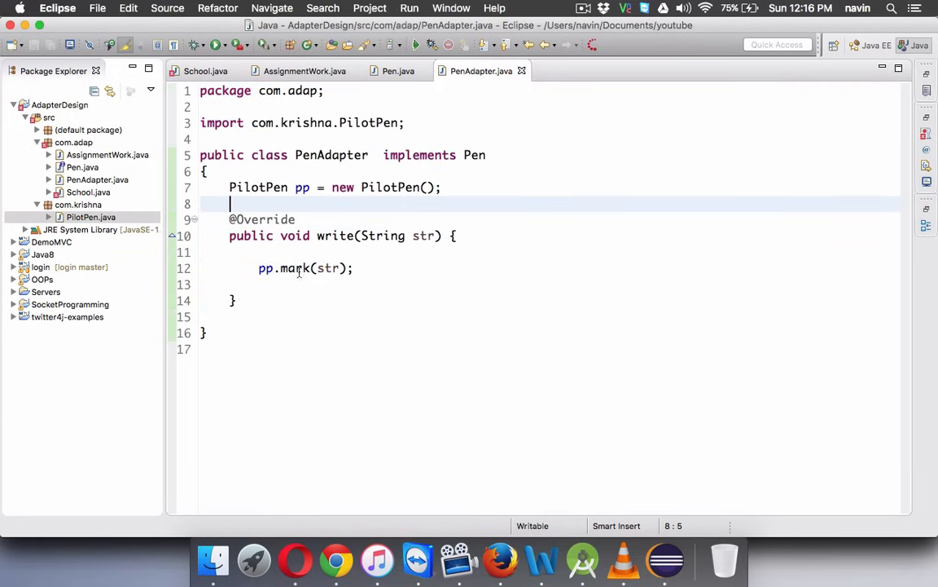
pyautogui.click(205, 71)
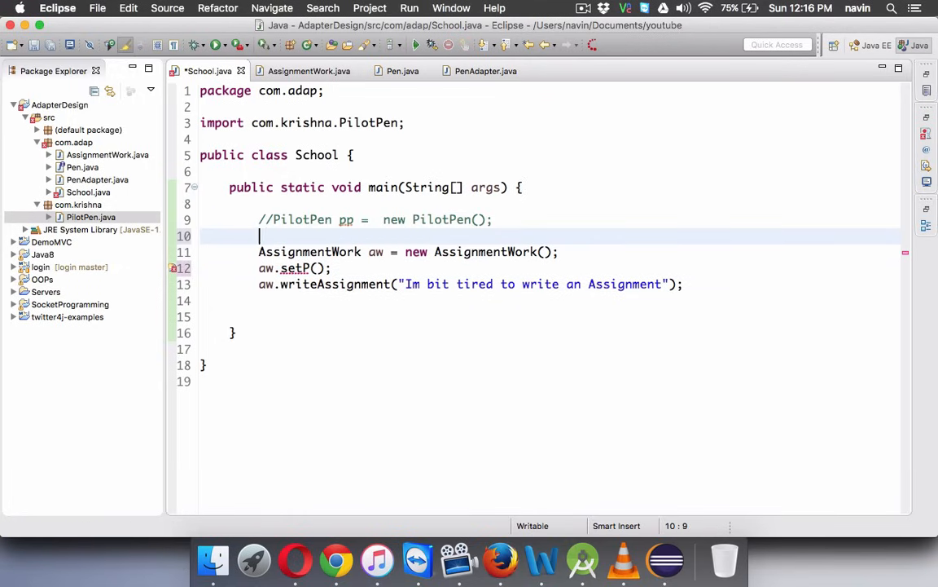
# - Create 'Pen p = new PenAdapter();' in main, pass p to aw.setP(p), and save
pyautogui.write('P')
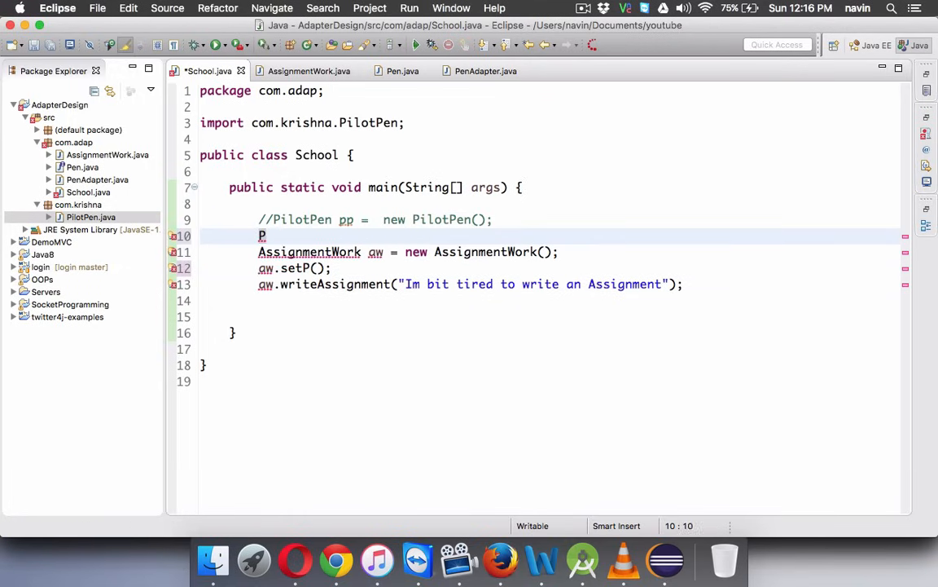
pyautogui.write('enAdapter')
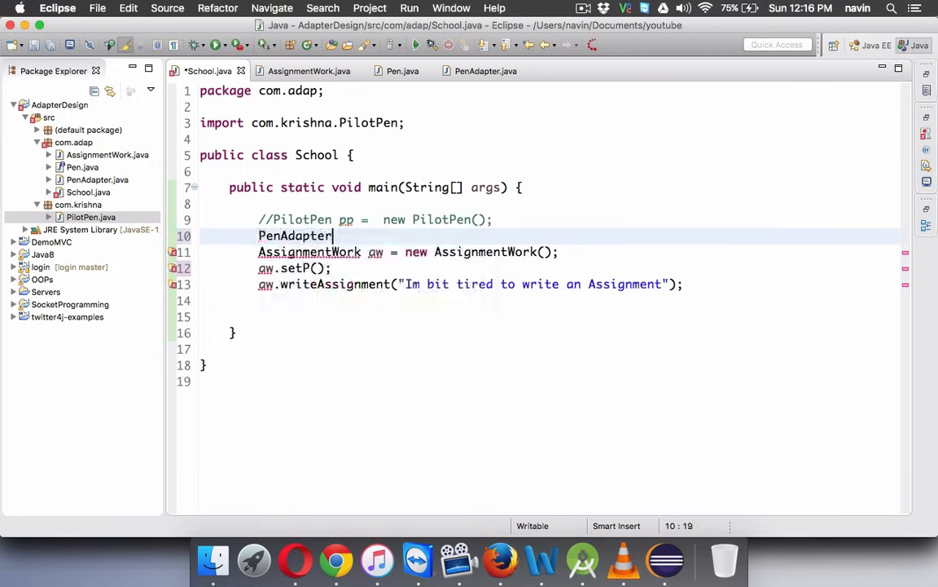
pyautogui.press('Backspace')
pyautogui.write(' p = new')
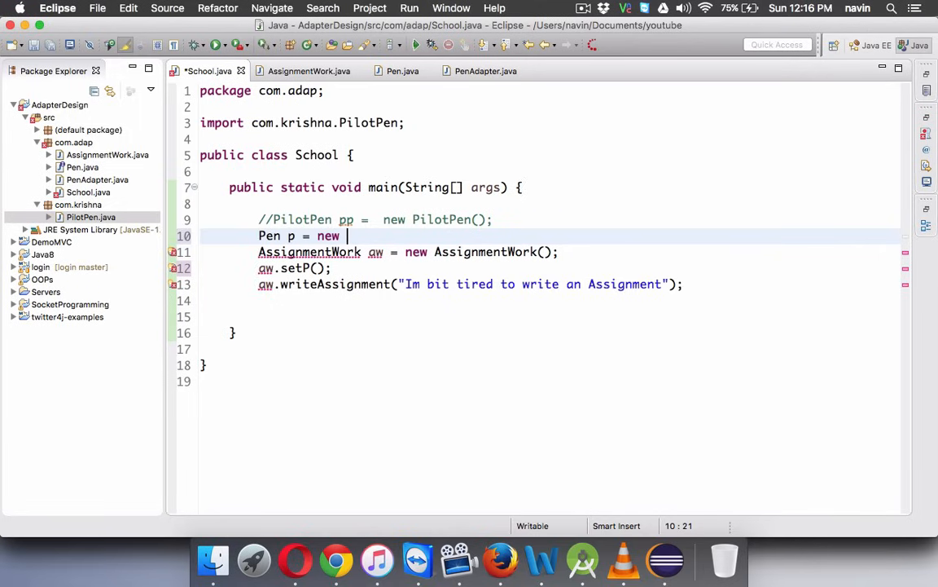
pyautogui.write('PenA')
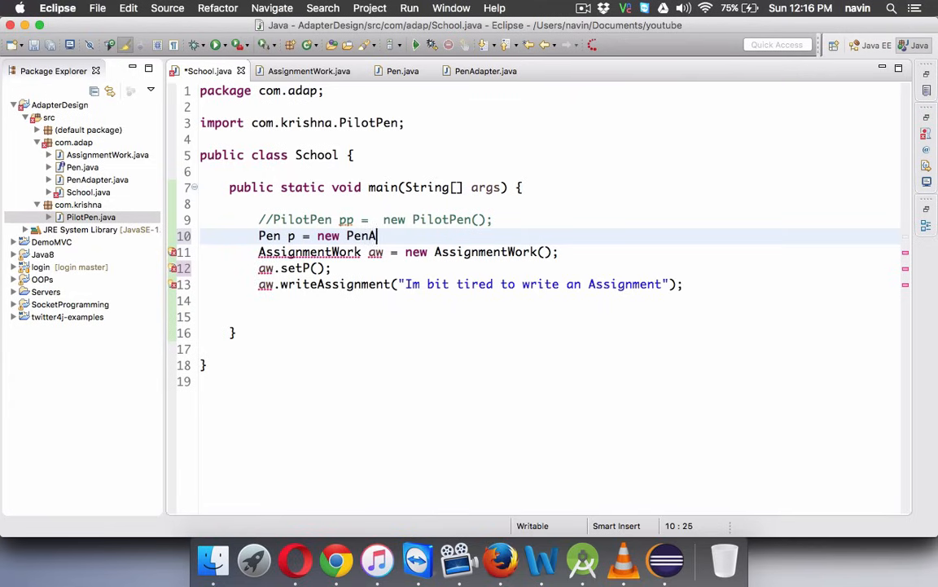
pyautogui.write('dapter();')
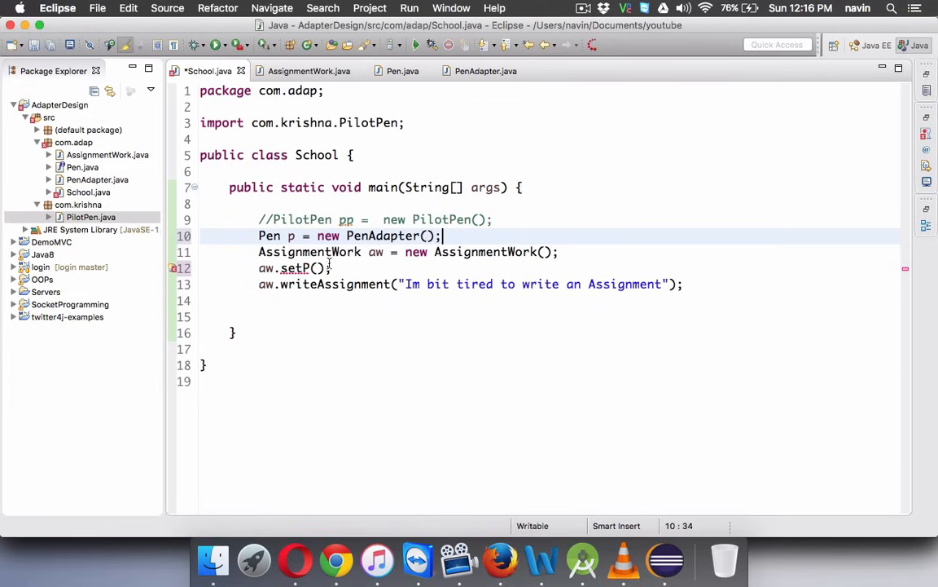
pyautogui.write('p')
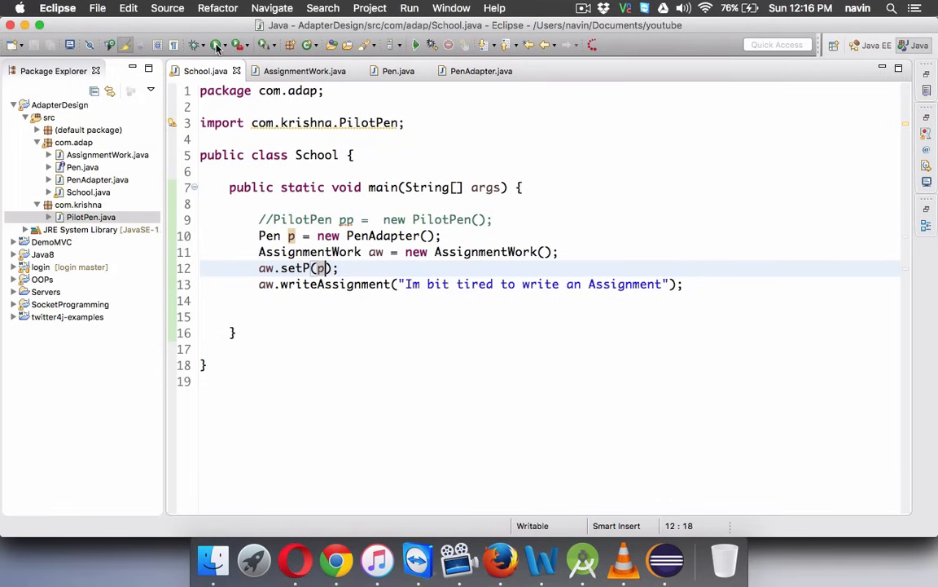
pyautogui.click(215, 45)
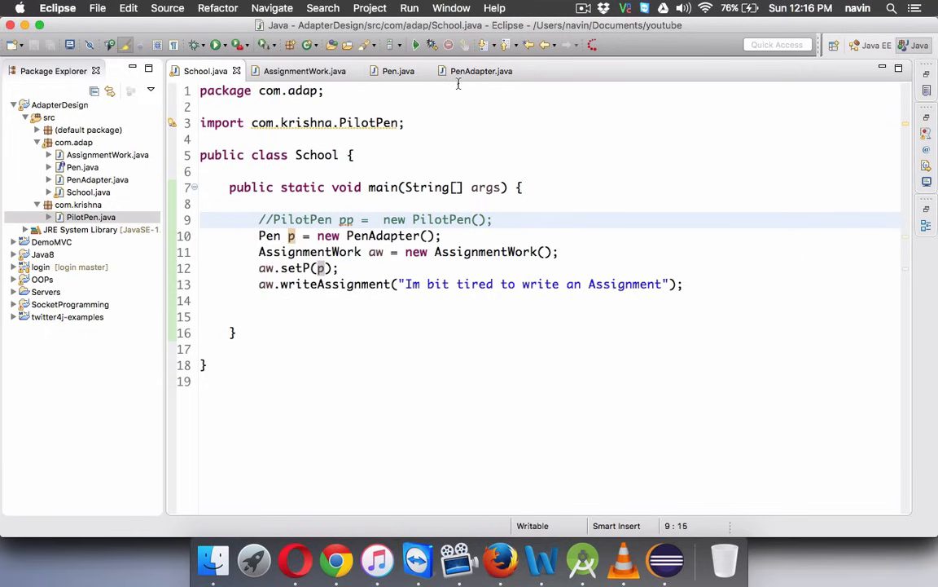
pyautogui.click(480, 70)
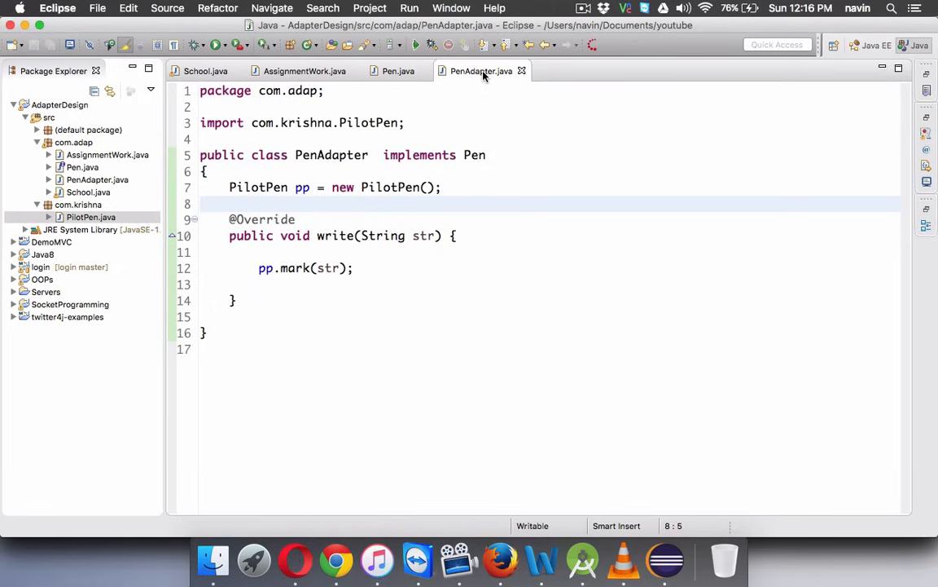
pyautogui.click(398, 71)
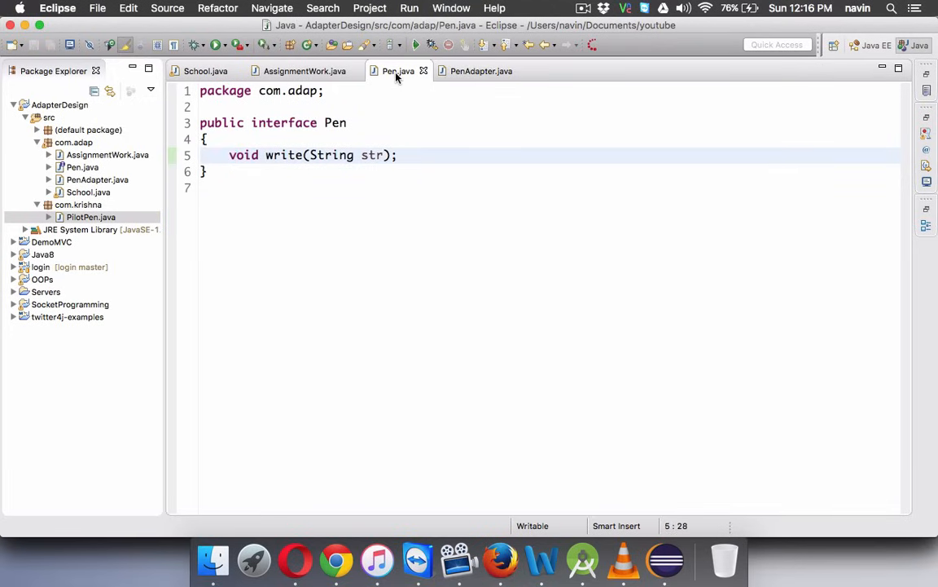
pyautogui.click(481, 71)
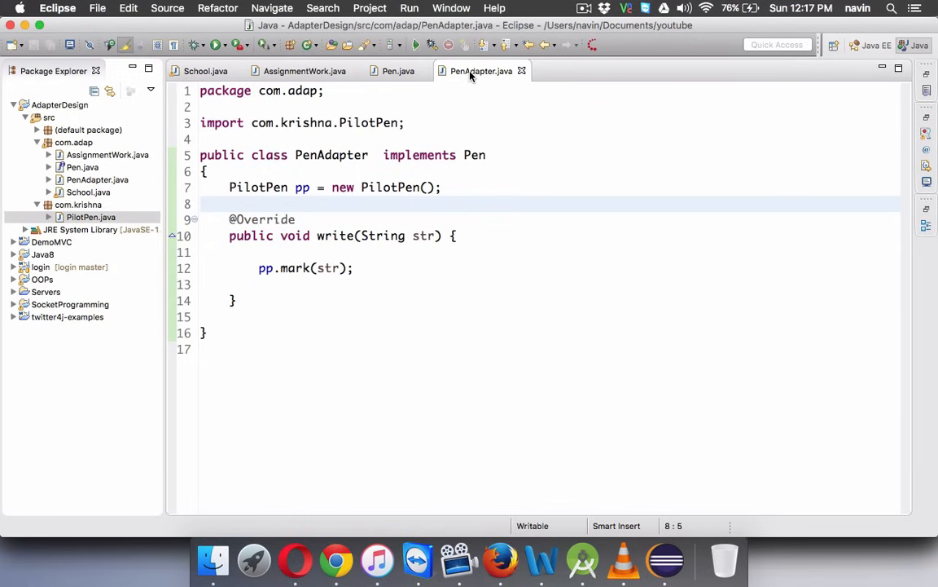
pyautogui.click(205, 71)
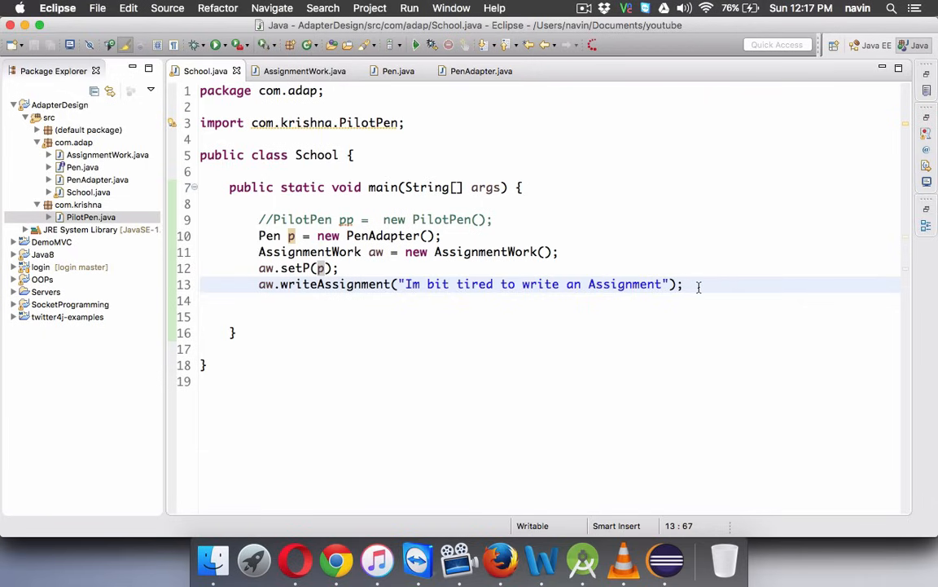
pyautogui.click(684, 283)
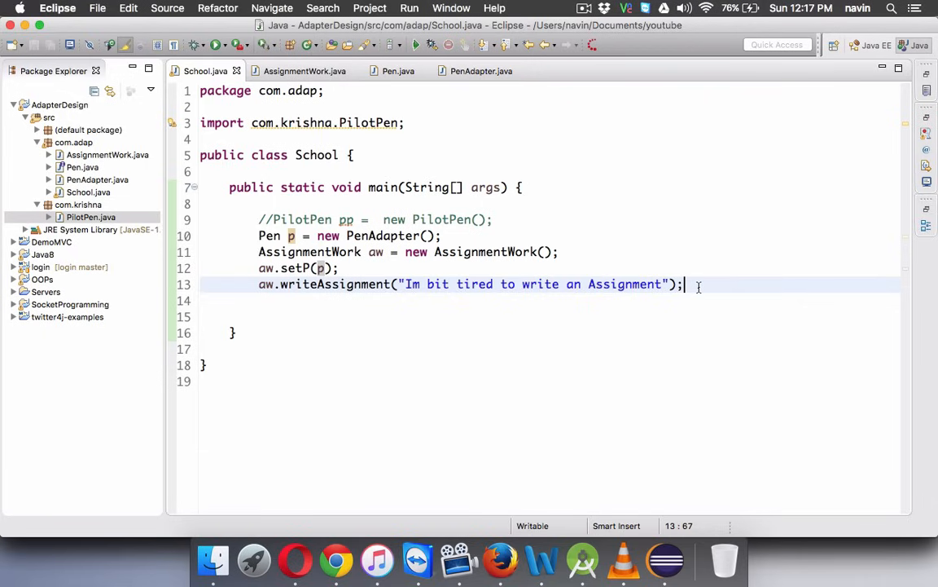